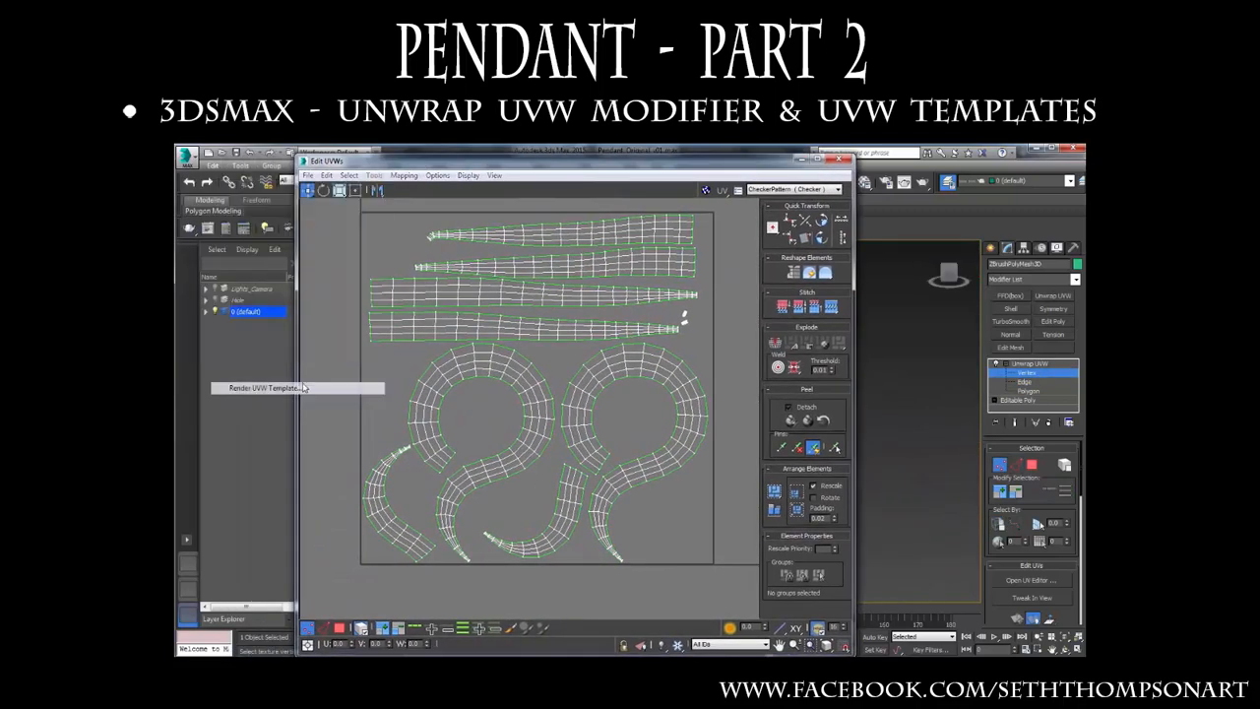
Import To3DsMax_A.obj from G:\Gnomon_Presentation\D, skipping the missing texture map.
{"action": "left_click", "coordinate": [260, 387]}
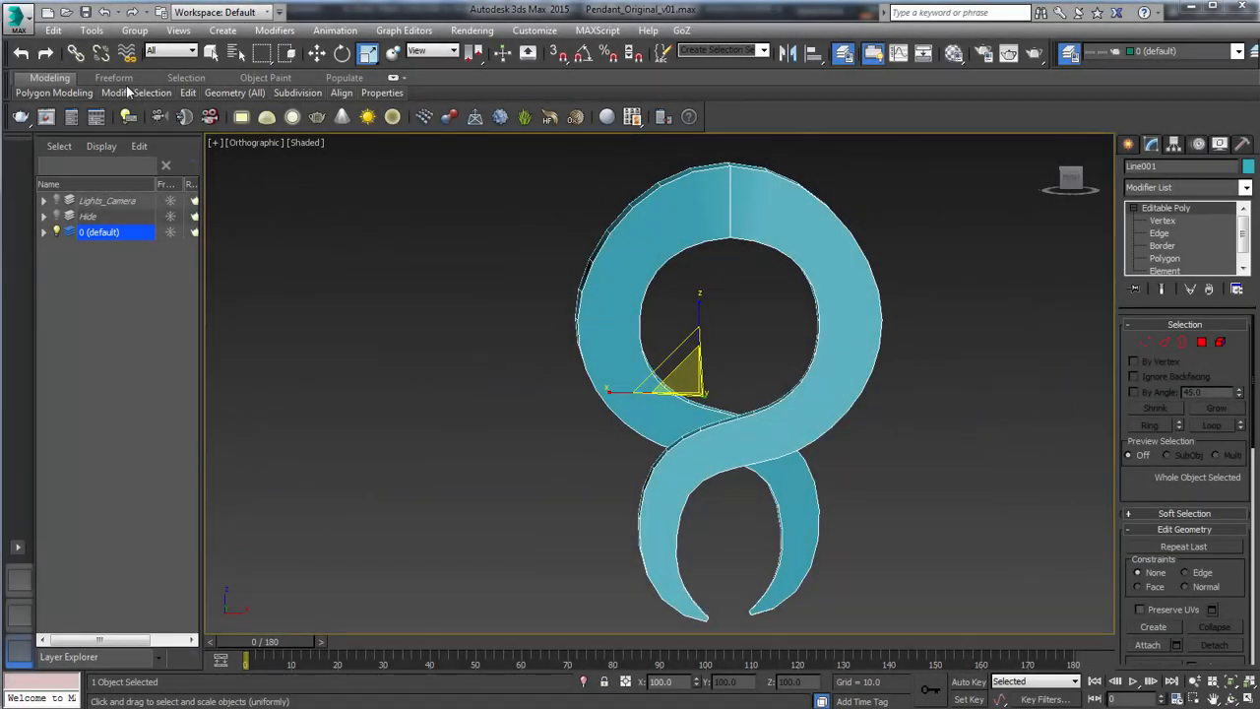
{"action": "left_click", "coordinate": [18, 12]}
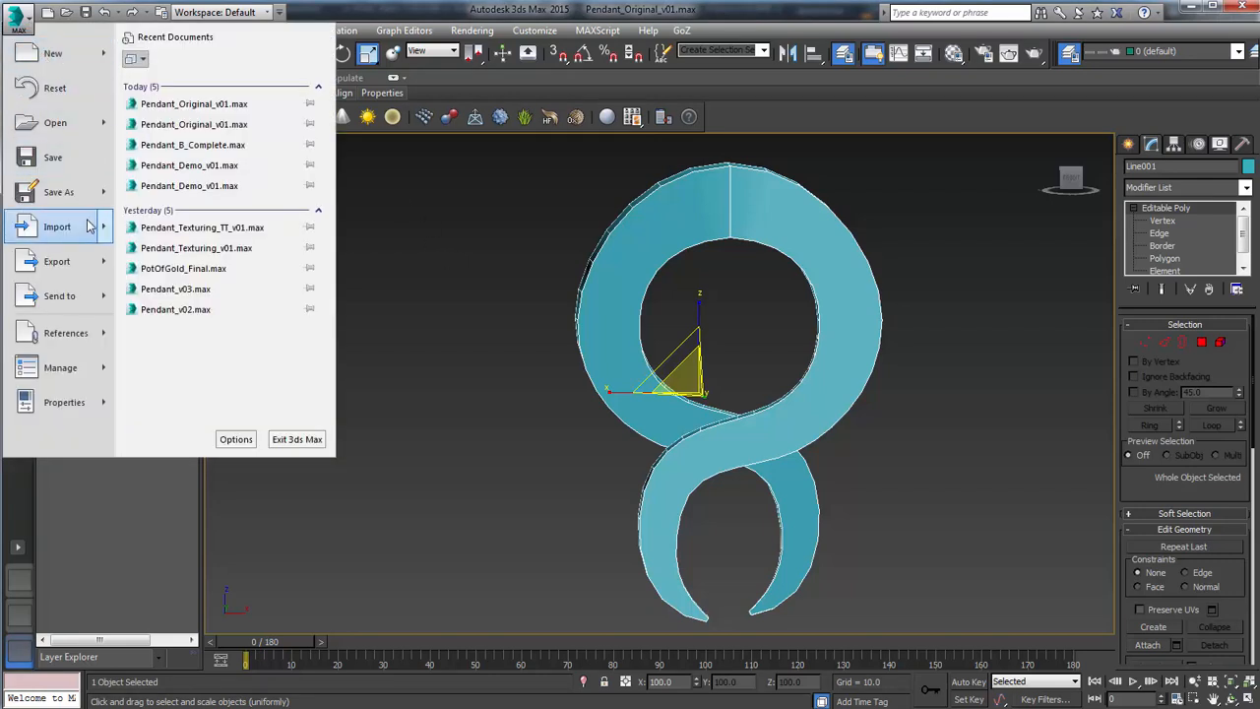
{"action": "left_click", "coordinate": [57, 226]}
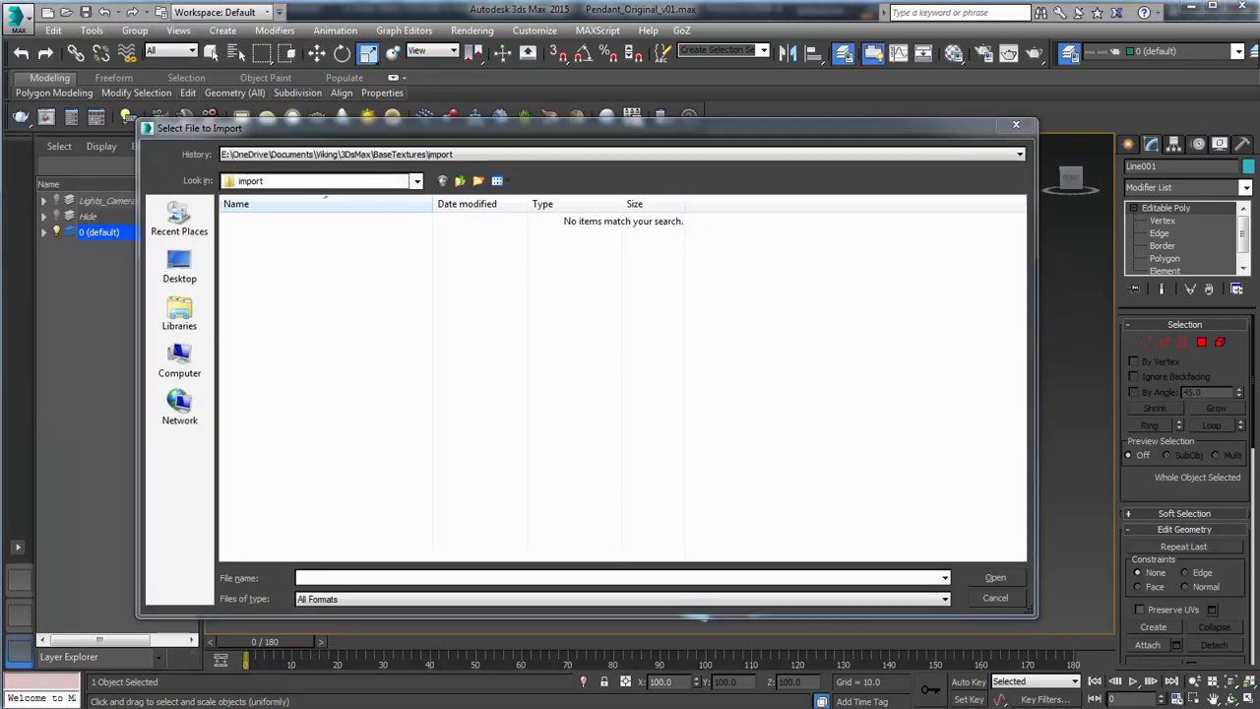
{"action": "type", "text": "G:\\Gnomon_Presentation\\D"}
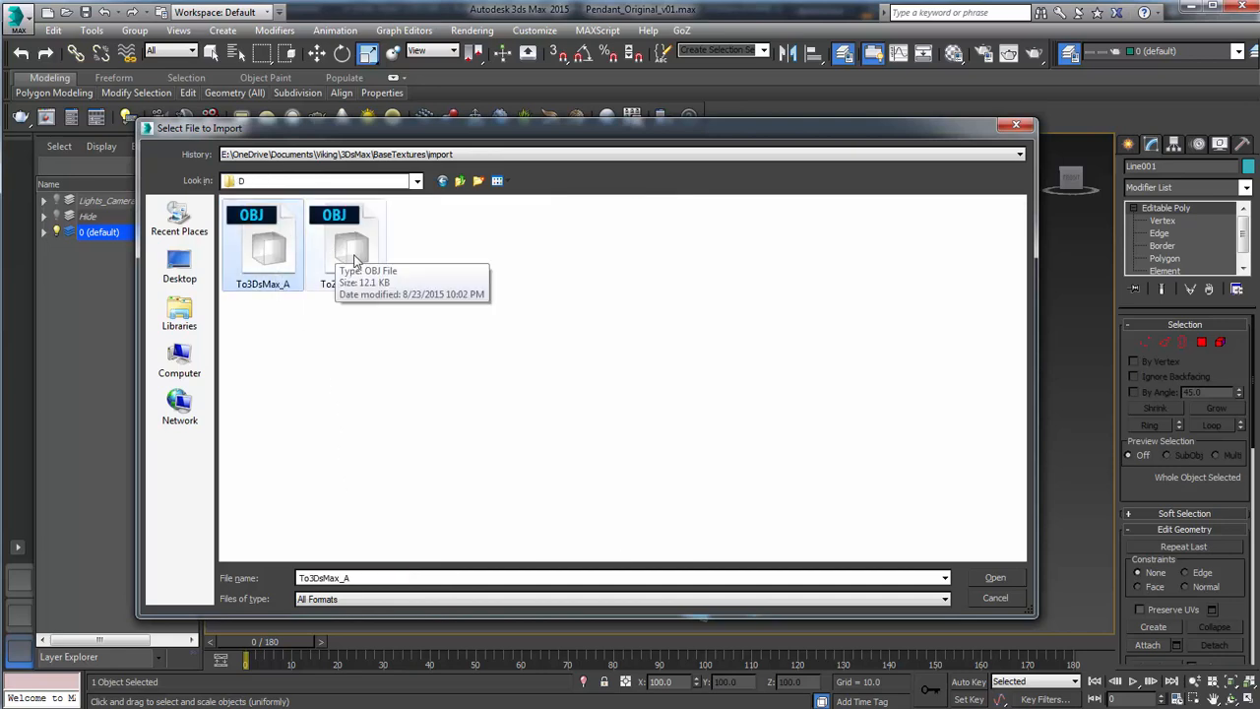
{"action": "left_click", "coordinate": [266, 247]}
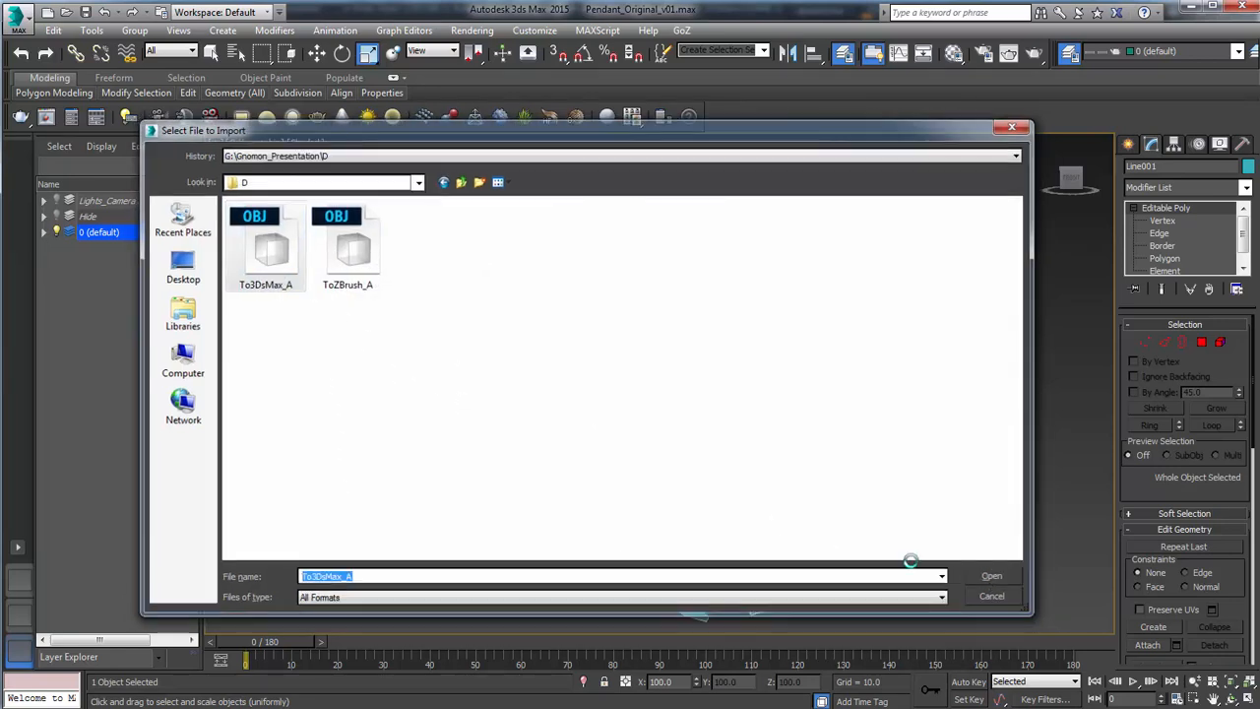
{"action": "left_click", "coordinate": [991, 575]}
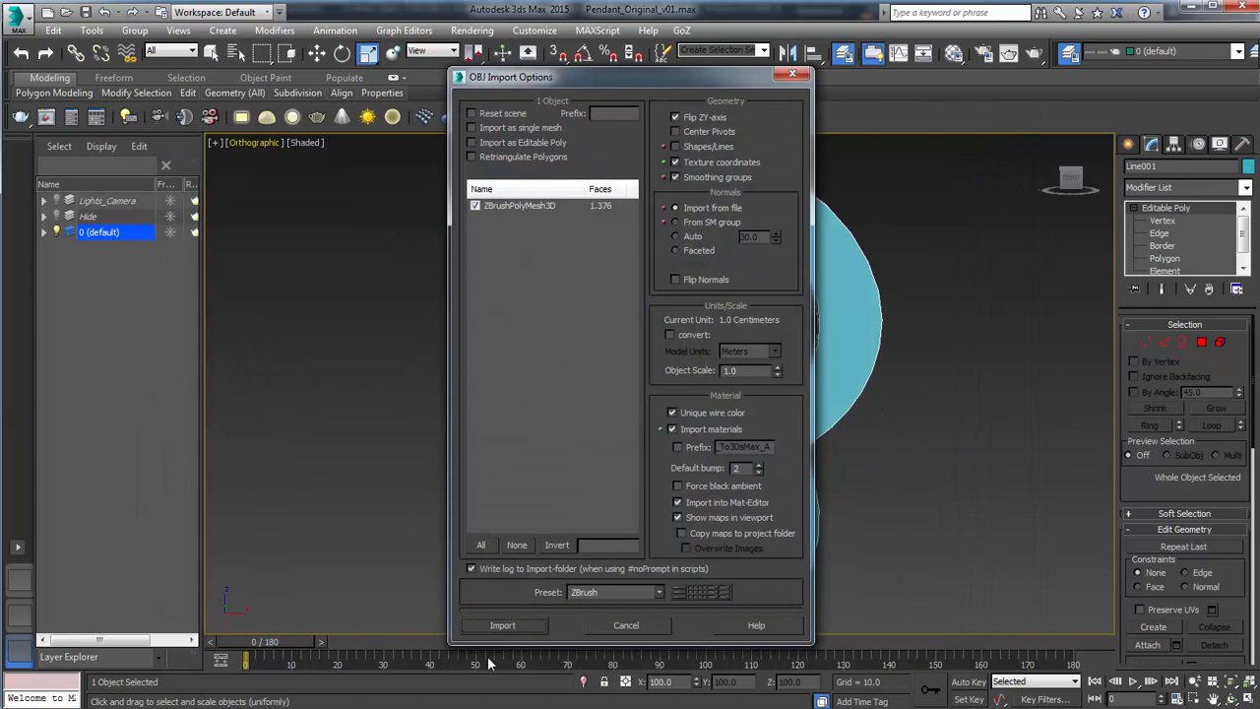
{"action": "left_click", "coordinate": [502, 625]}
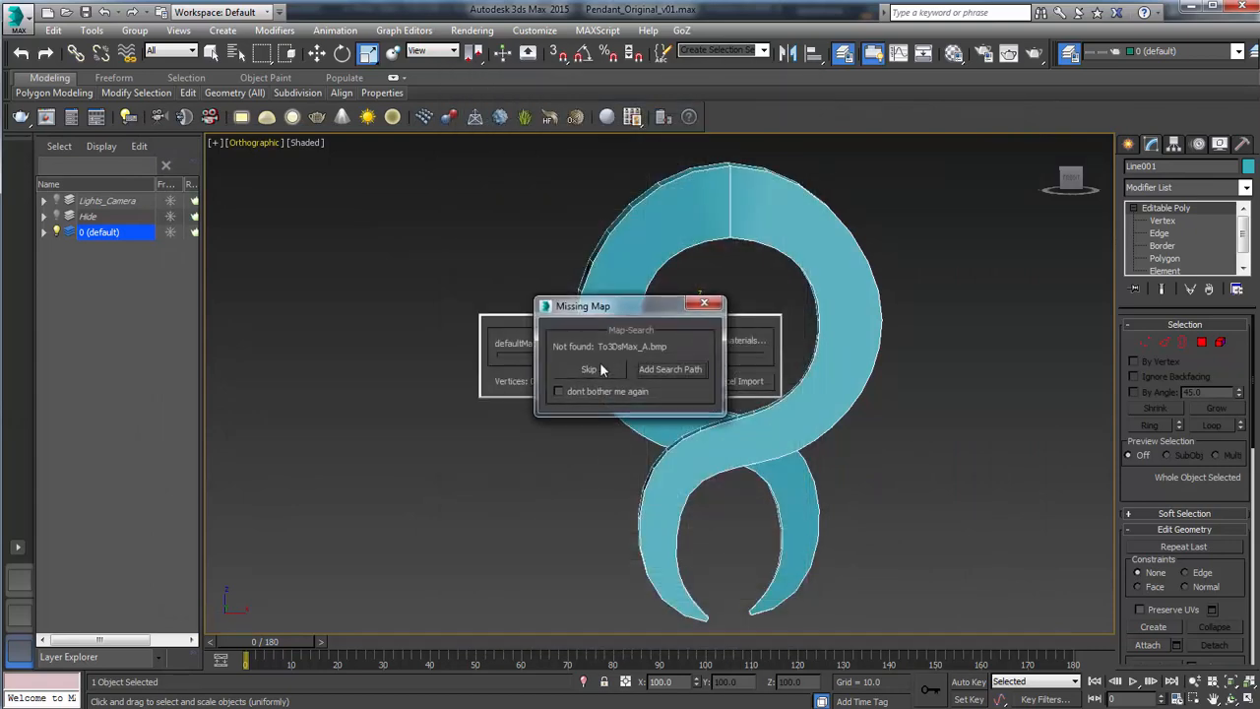
{"action": "left_click", "coordinate": [589, 368]}
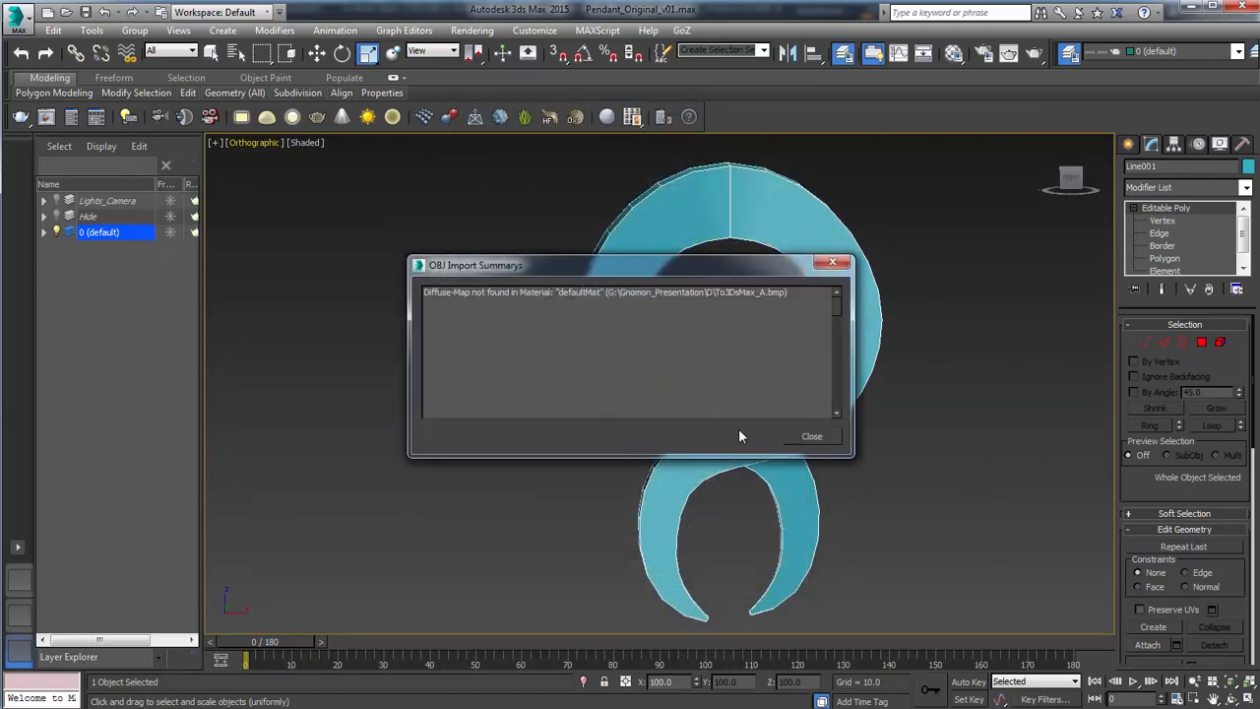
{"action": "left_click", "coordinate": [811, 436]}
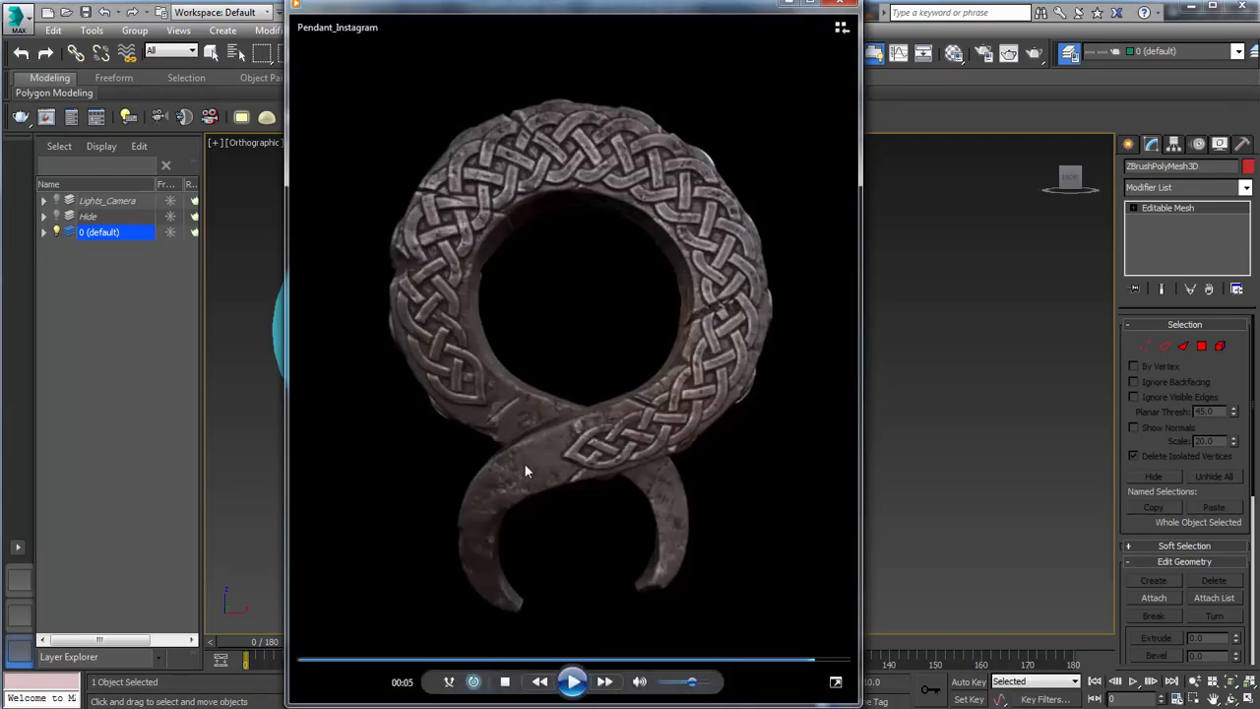
{"action": "mouse_move", "coordinate": [482, 157]}
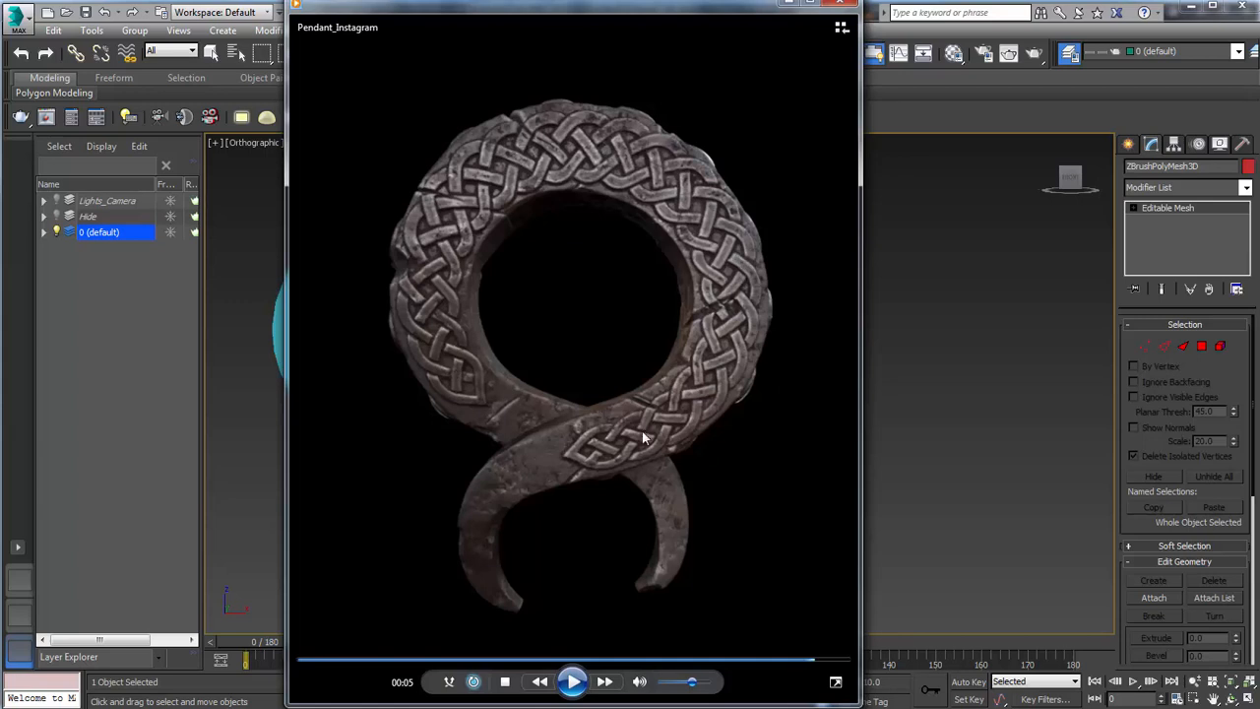
Replay the Pendant_Instagram reference clip from the start, then pause it.
{"action": "left_click", "coordinate": [572, 681]}
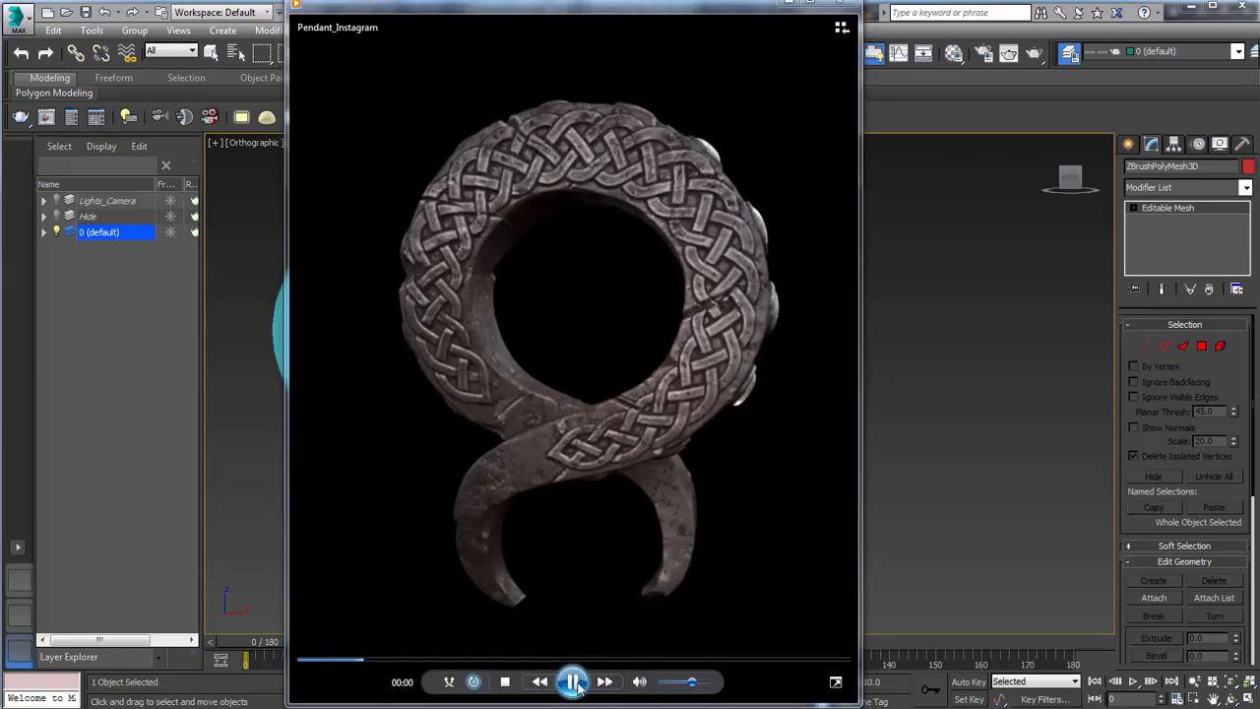
{"action": "left_click", "coordinate": [573, 681]}
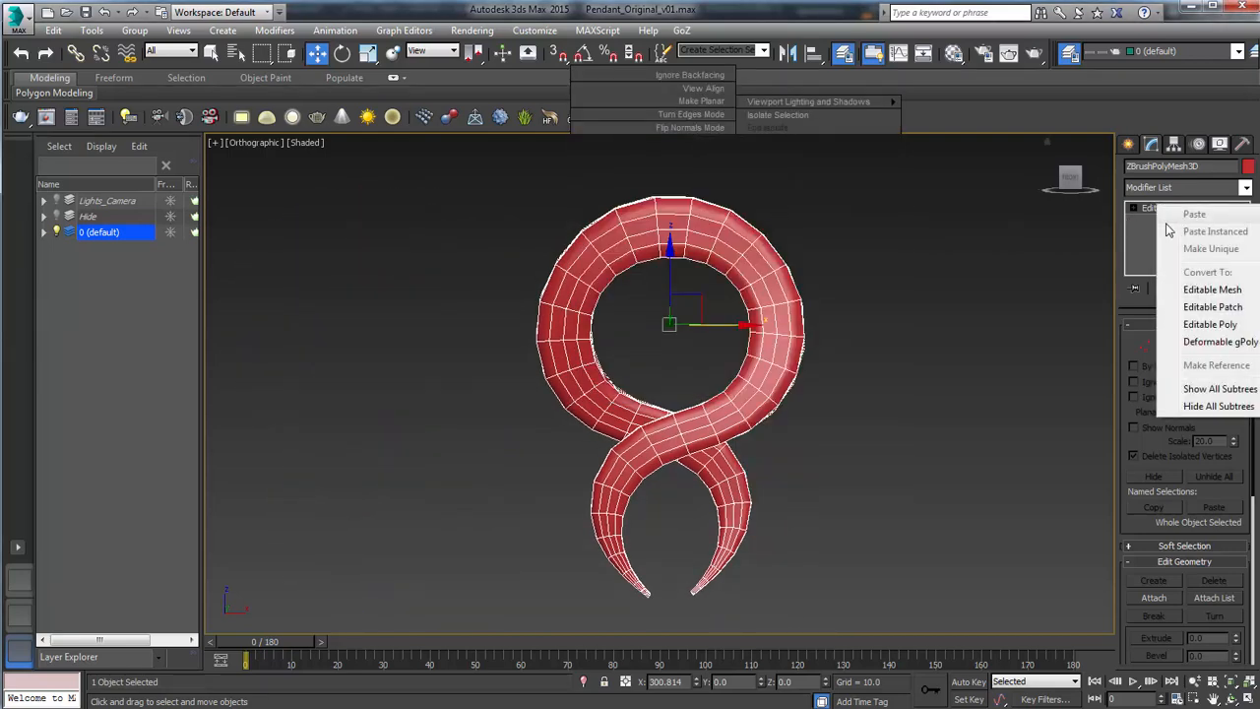
Convert the pendant to Editable Poly, add Unwrap UVW, and frame it in view.
{"action": "left_click", "coordinate": [1212, 306]}
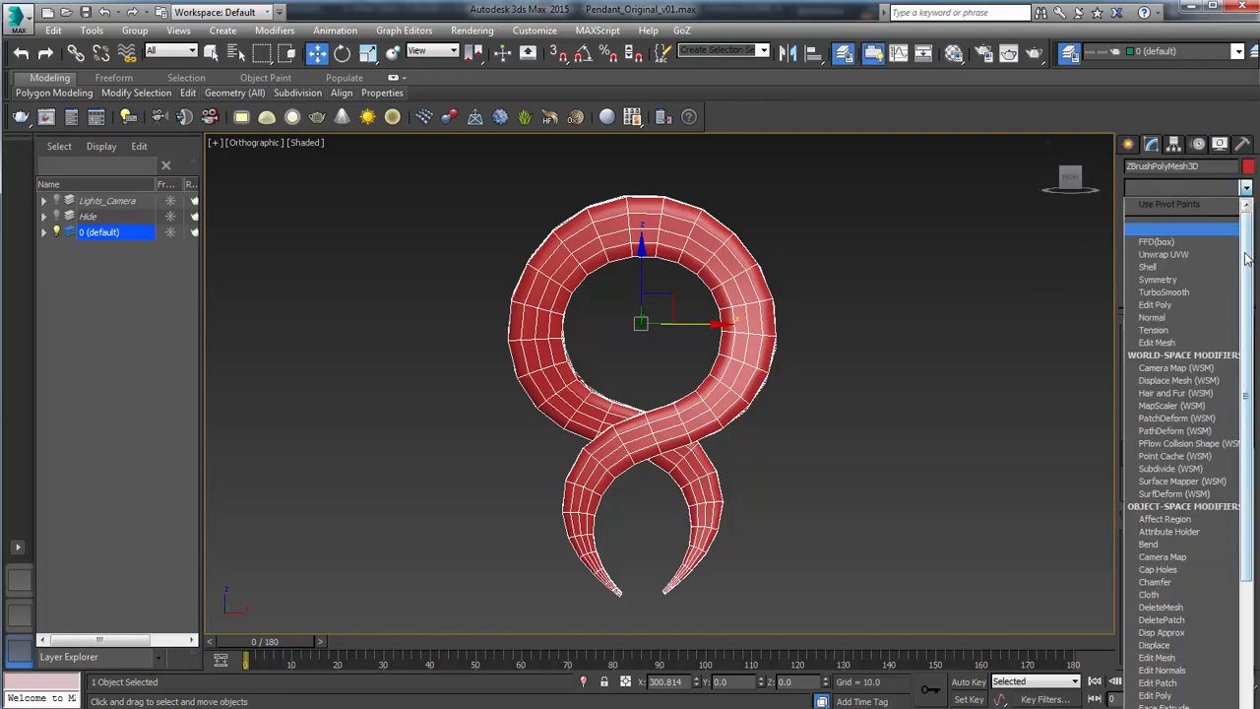
{"action": "scroll", "scroll_direction": "down", "scroll_amount": 3}
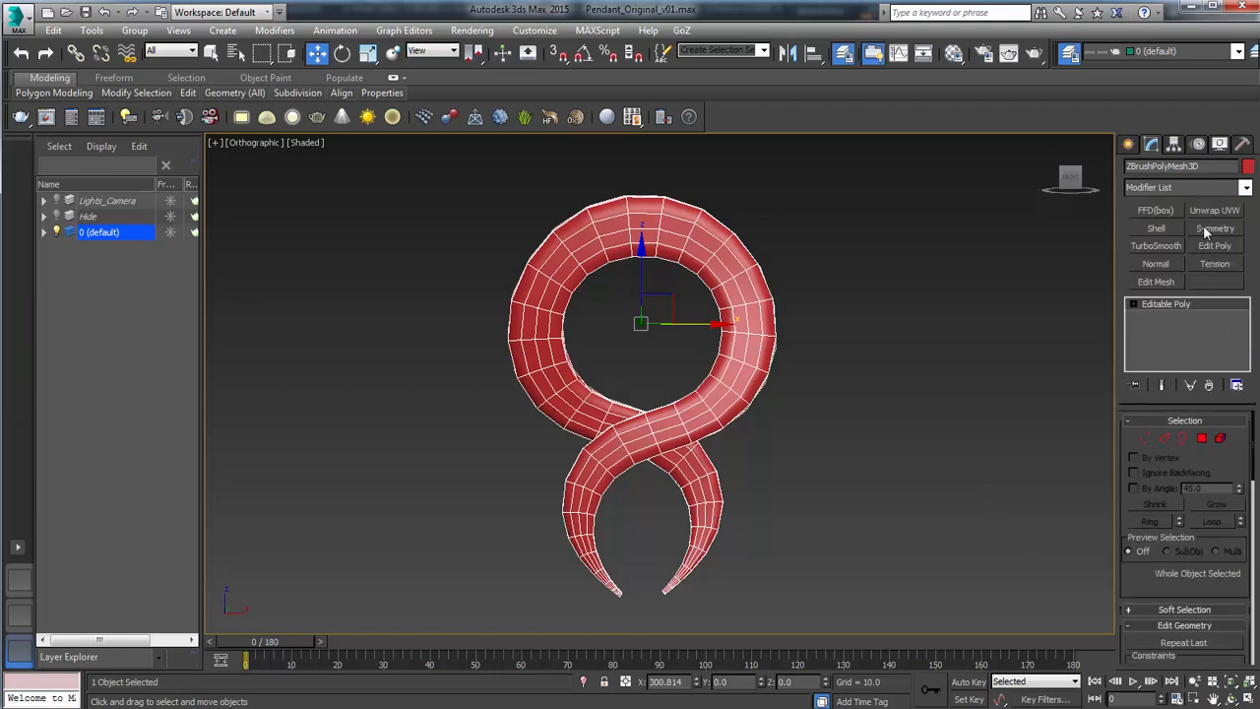
{"action": "left_click", "coordinate": [1214, 209]}
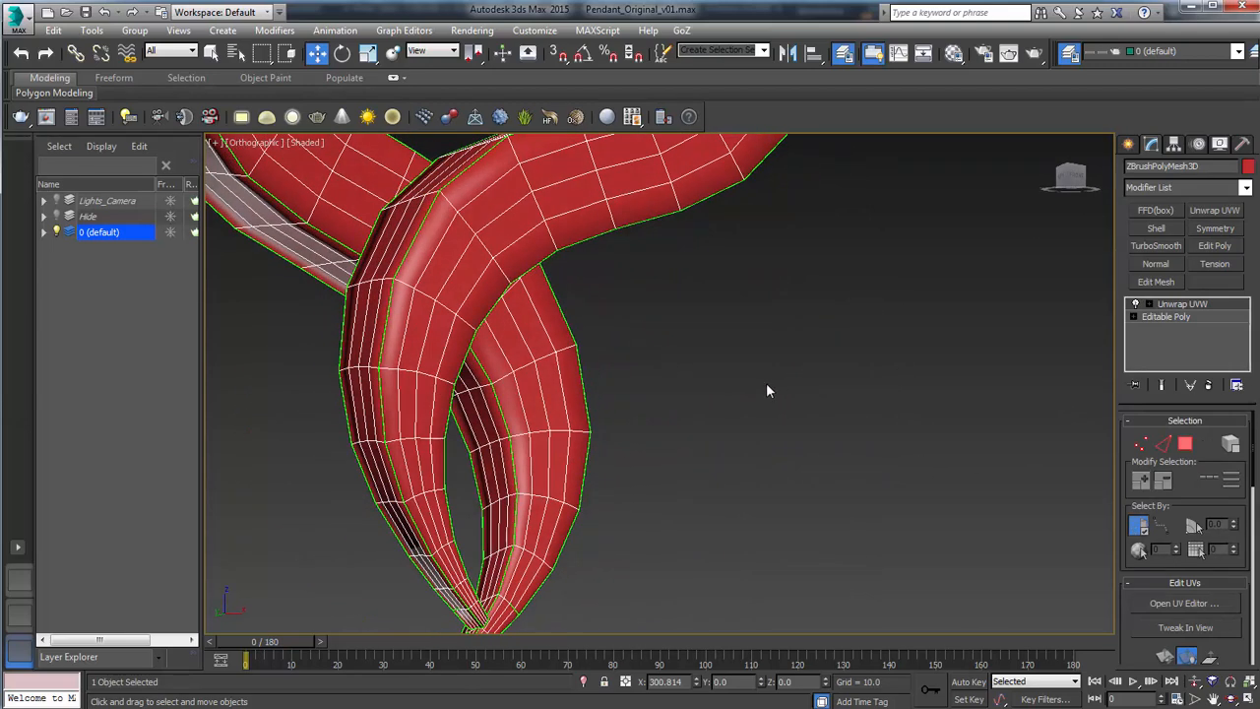
{"action": "left_click_drag", "start_coordinate": [768, 391], "coordinate": [494, 474]}
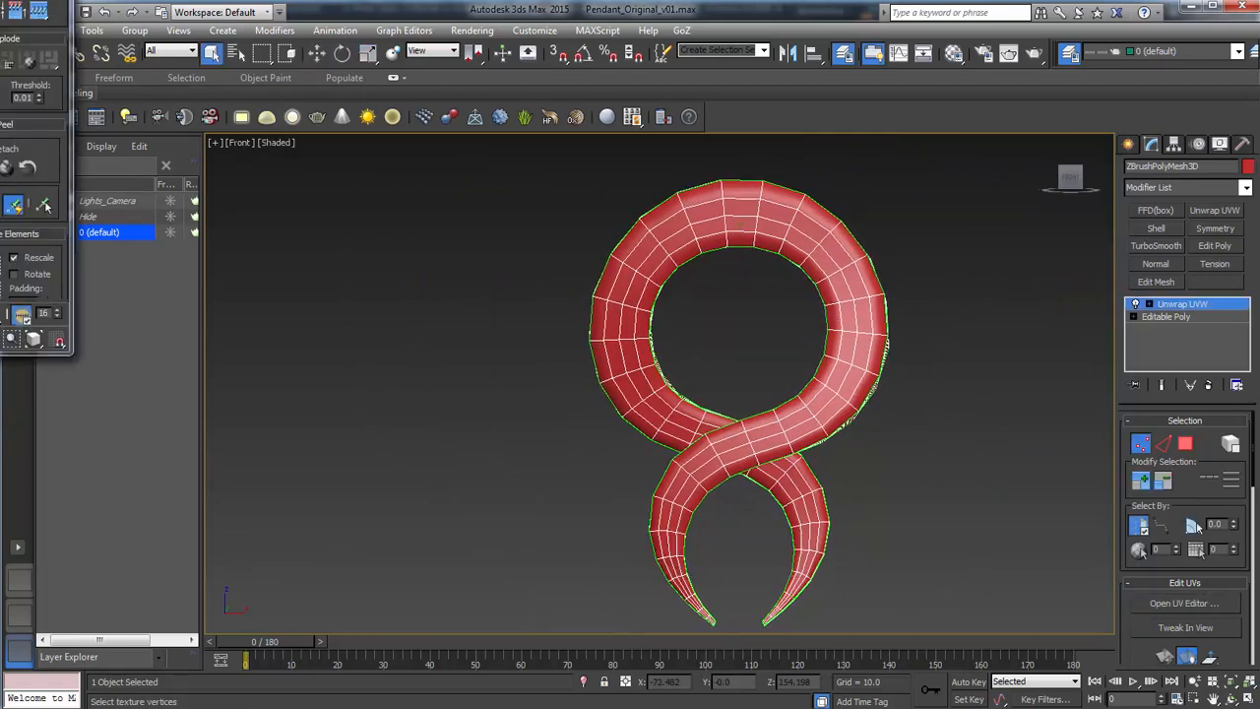
Open the UV Editor on the pendant's Unwrap UVW modifier.
{"action": "left_click", "coordinate": [1185, 602]}
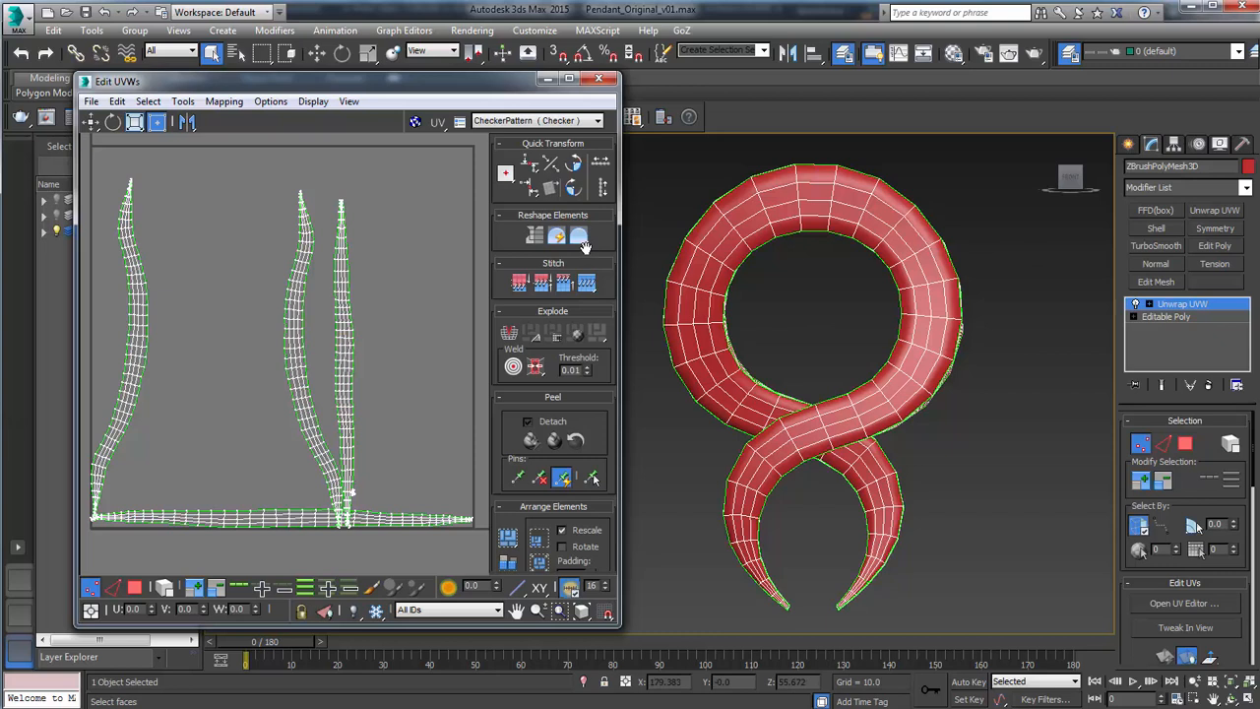
{"action": "mouse_move", "coordinate": [724, 231]}
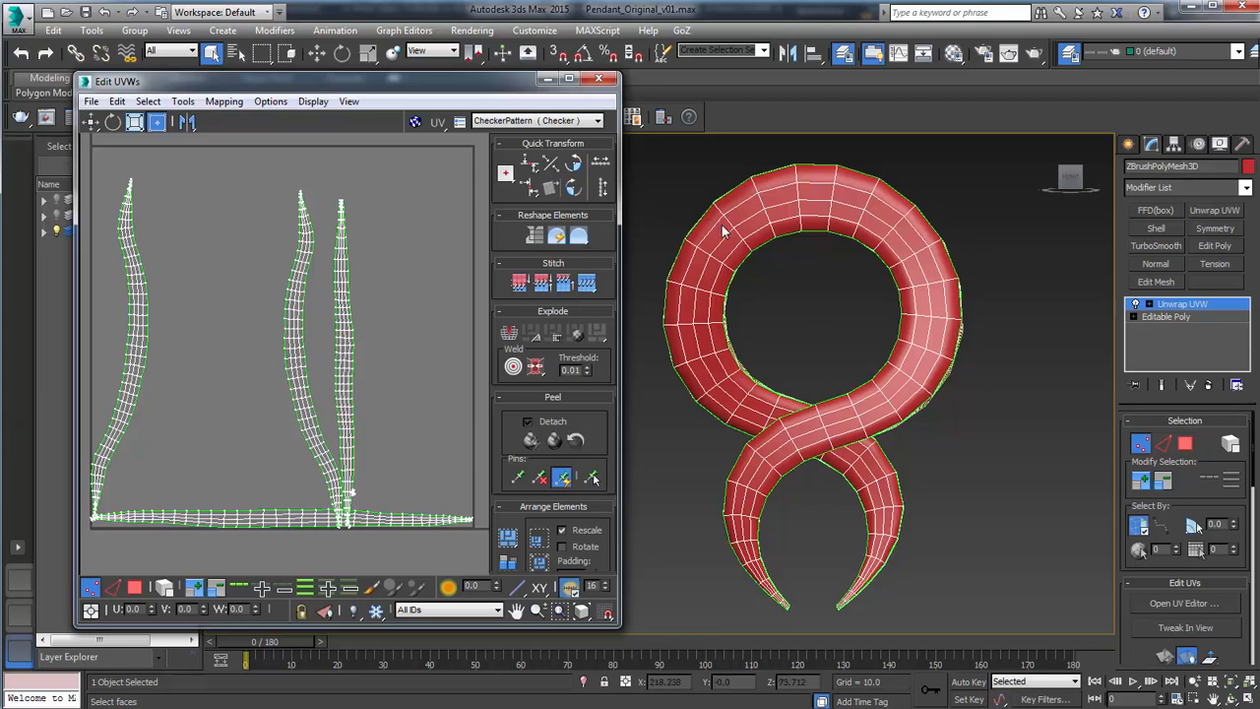
{"action": "mouse_move", "coordinate": [952, 422]}
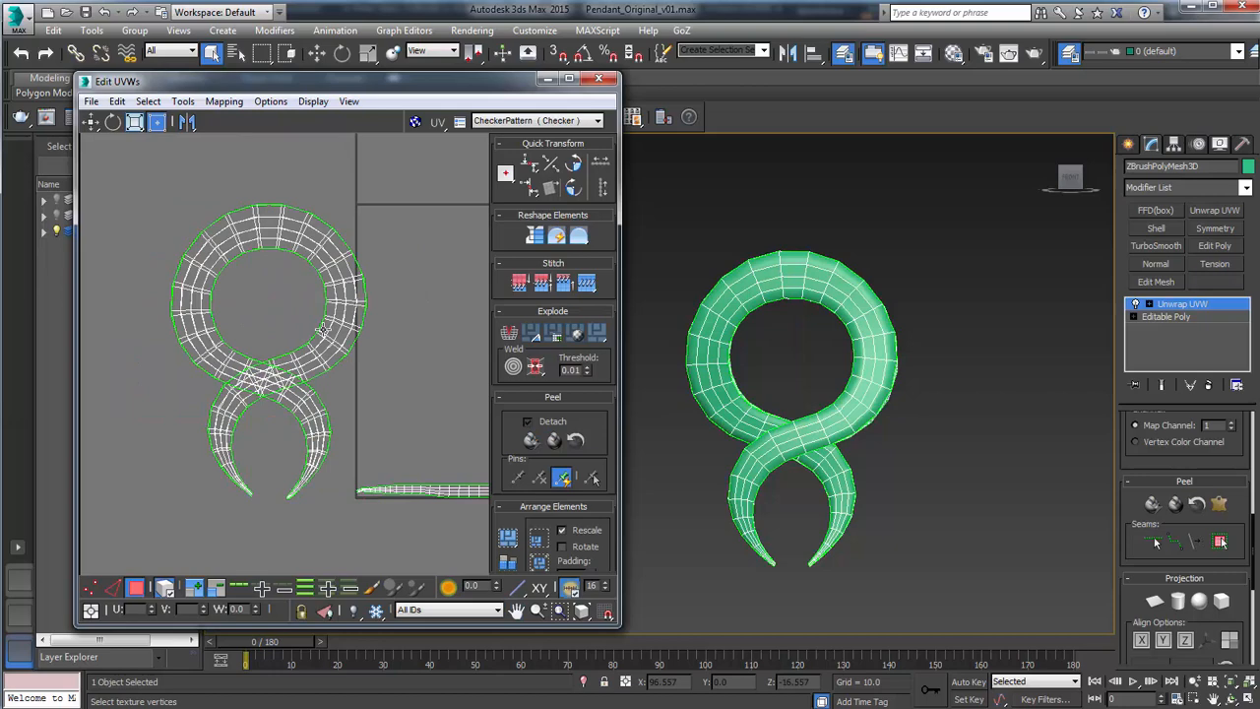
{"action": "mouse_move", "coordinate": [590, 401]}
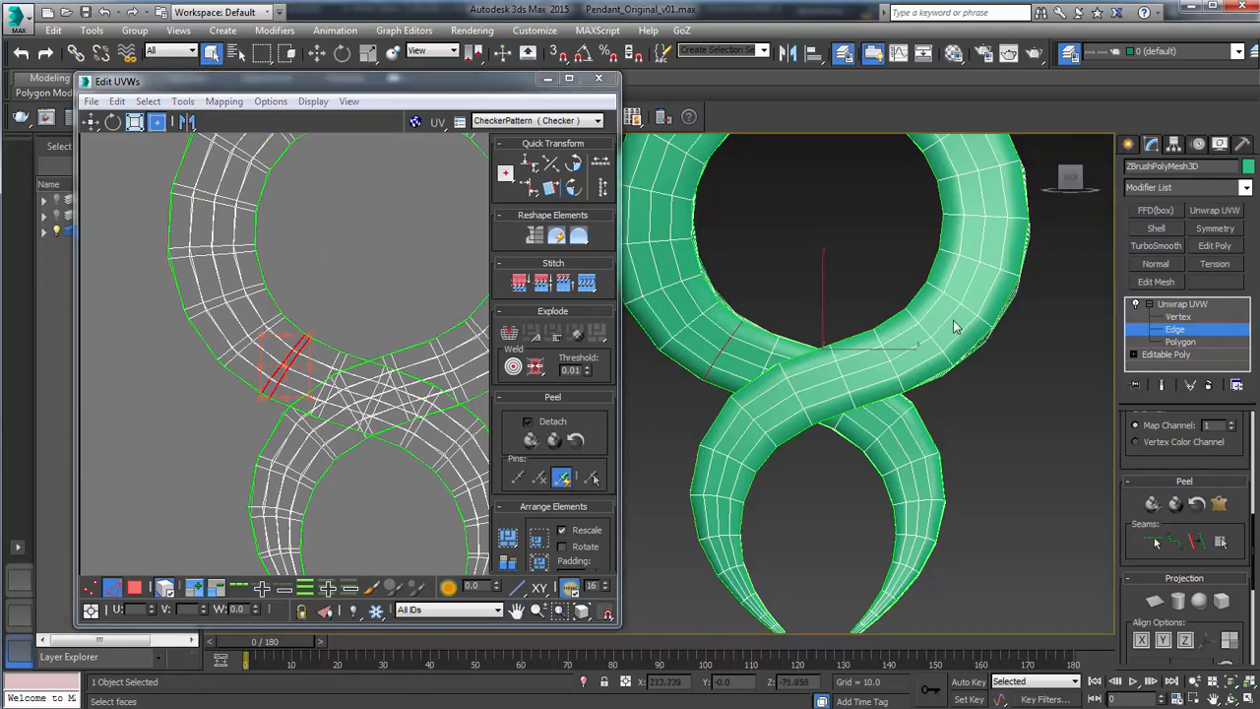
Scroll the view while working on seam edges across the pendant's band.
{"action": "scroll", "scroll_direction": "down", "scroll_amount": 3}
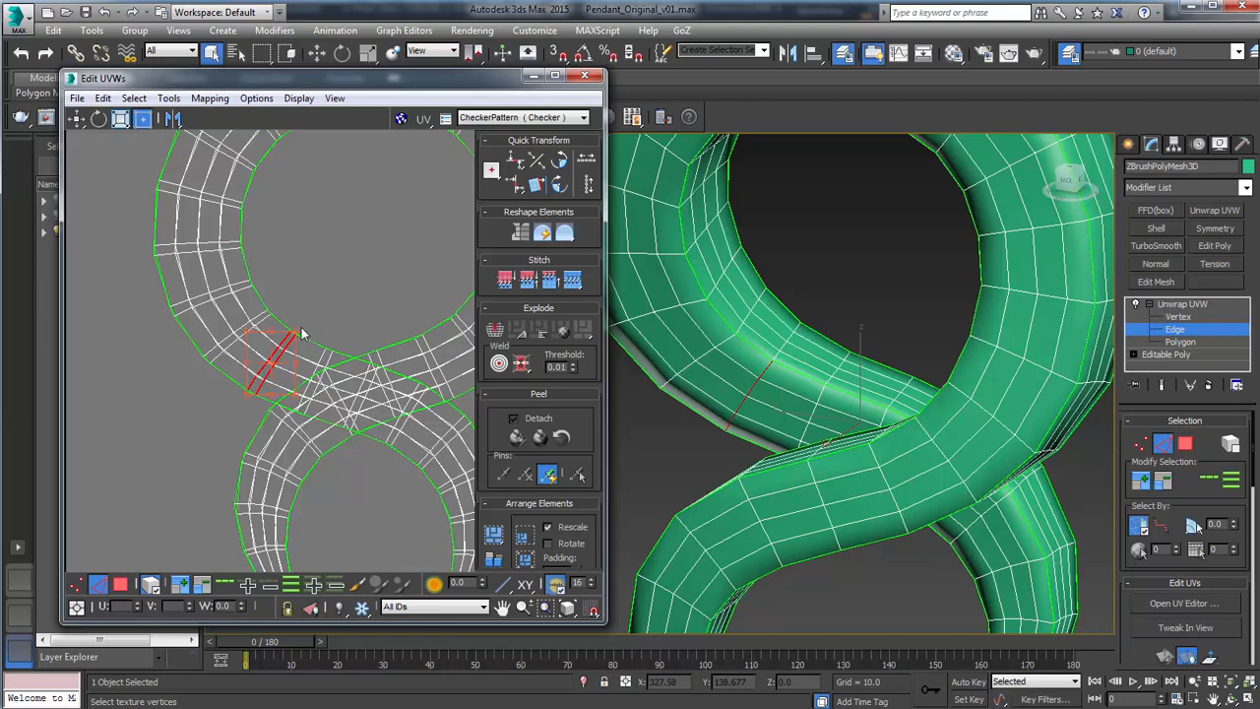
{"action": "mouse_move", "coordinate": [226, 261]}
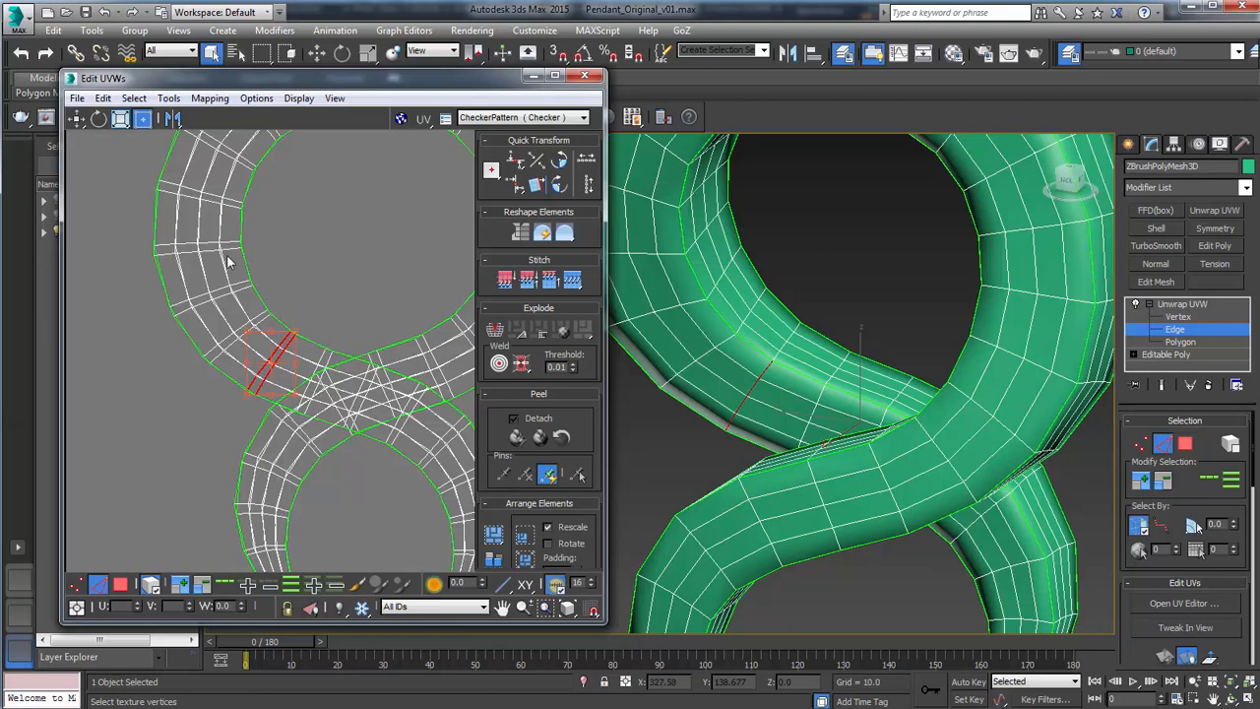
{"action": "mouse_move", "coordinate": [337, 356]}
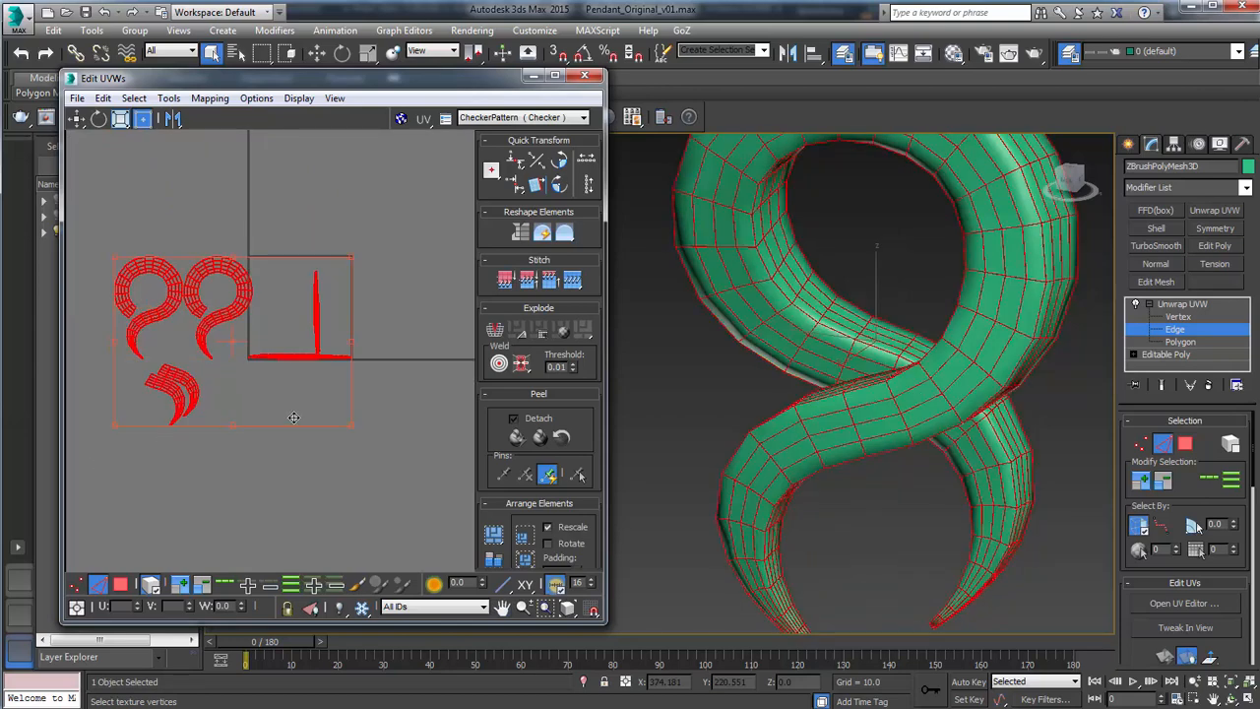
{"action": "mouse_move", "coordinate": [361, 311]}
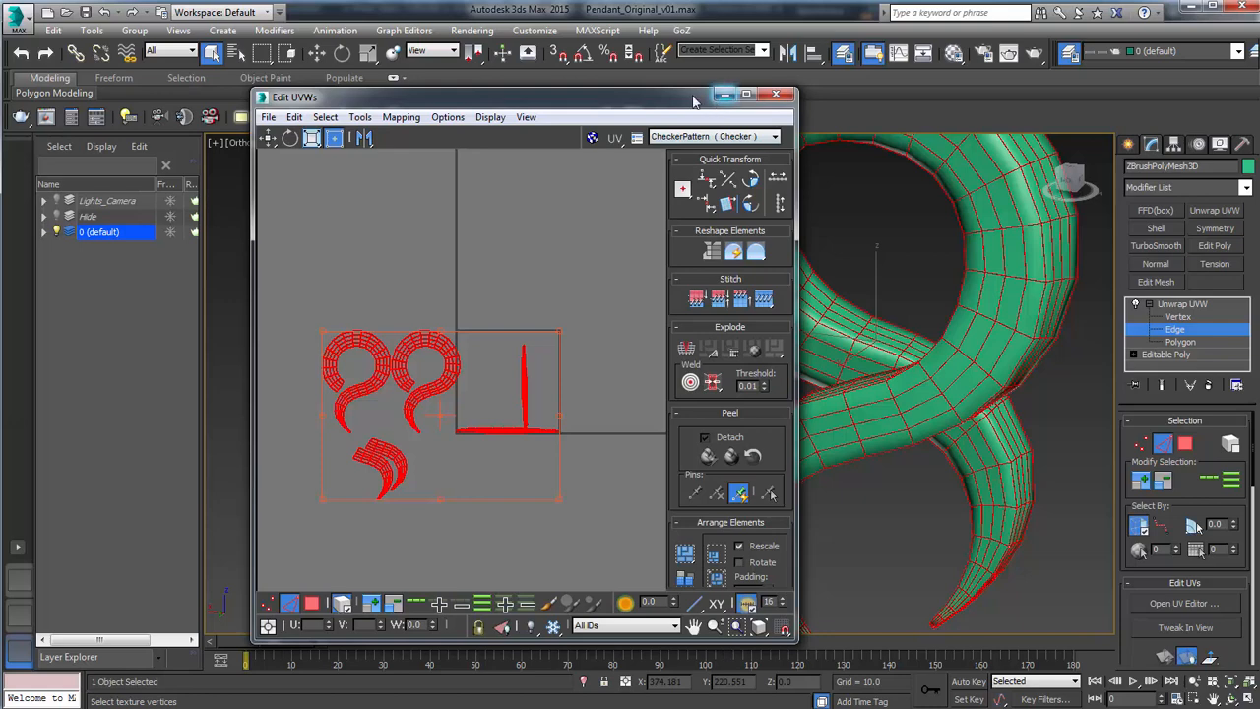
Close the UV Editor, preview the B1/2C checker image, then close the material settings.
{"action": "left_click", "coordinate": [777, 95]}
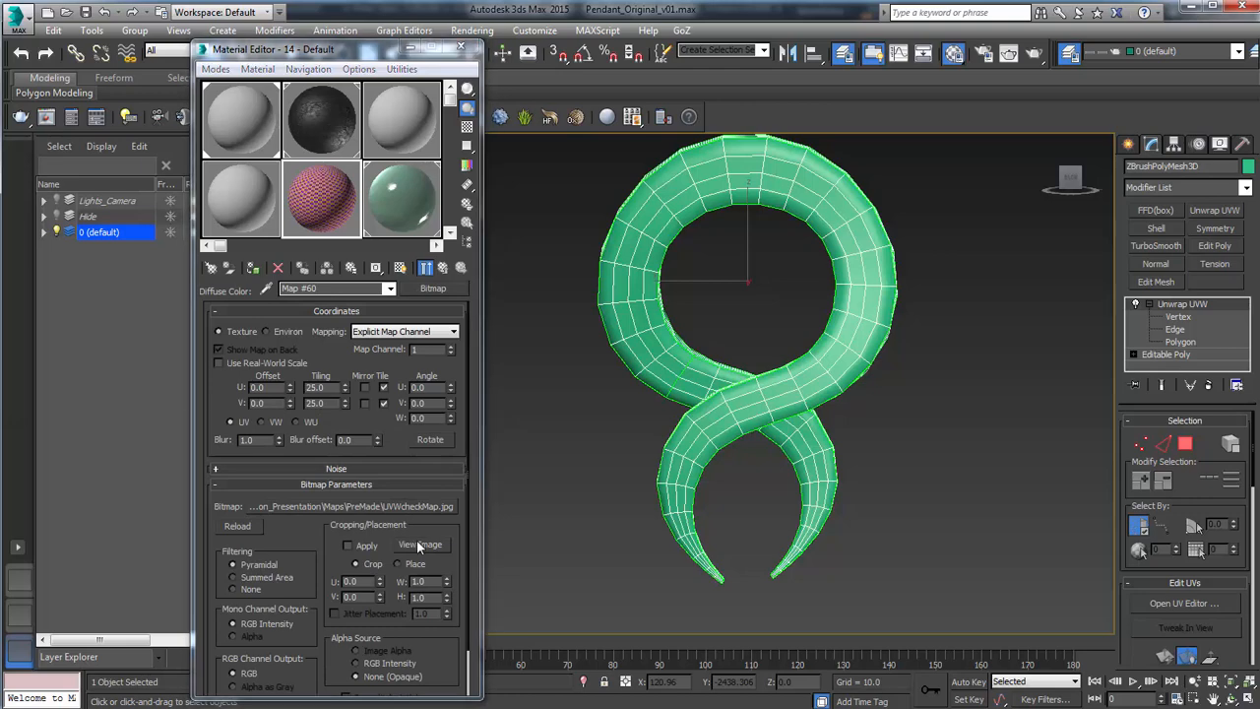
{"action": "left_click", "coordinate": [421, 545]}
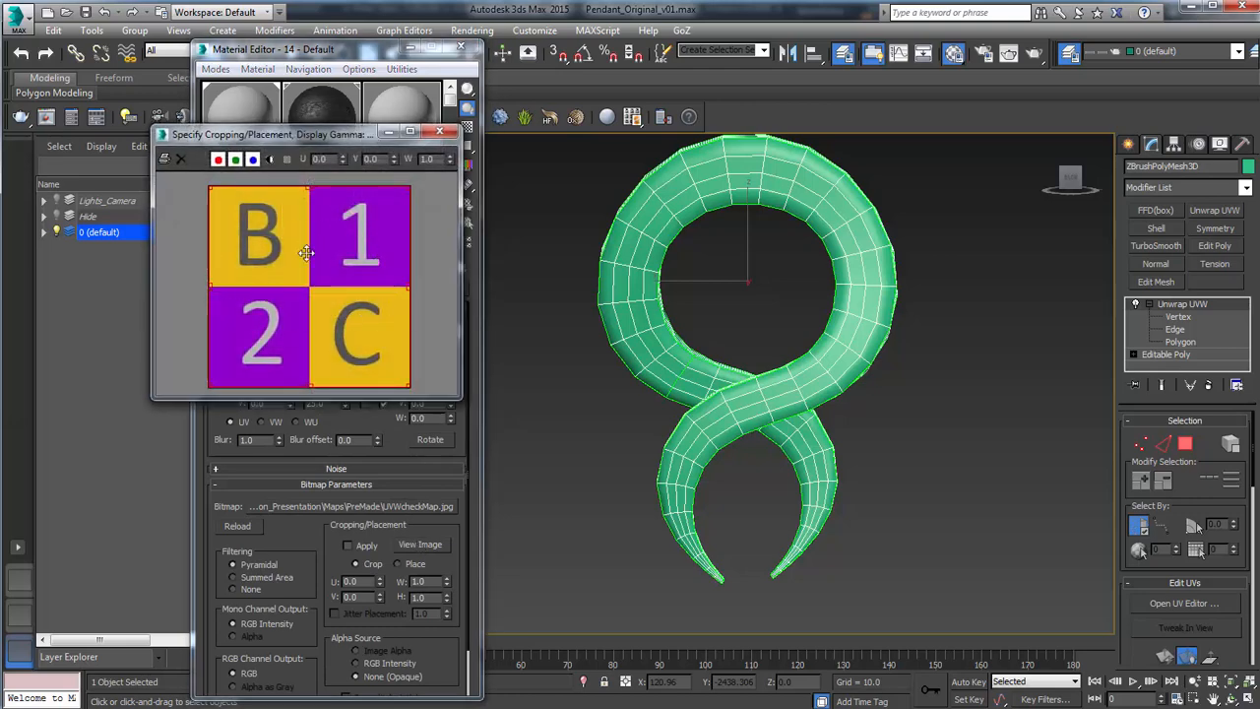
{"action": "mouse_move", "coordinate": [285, 236]}
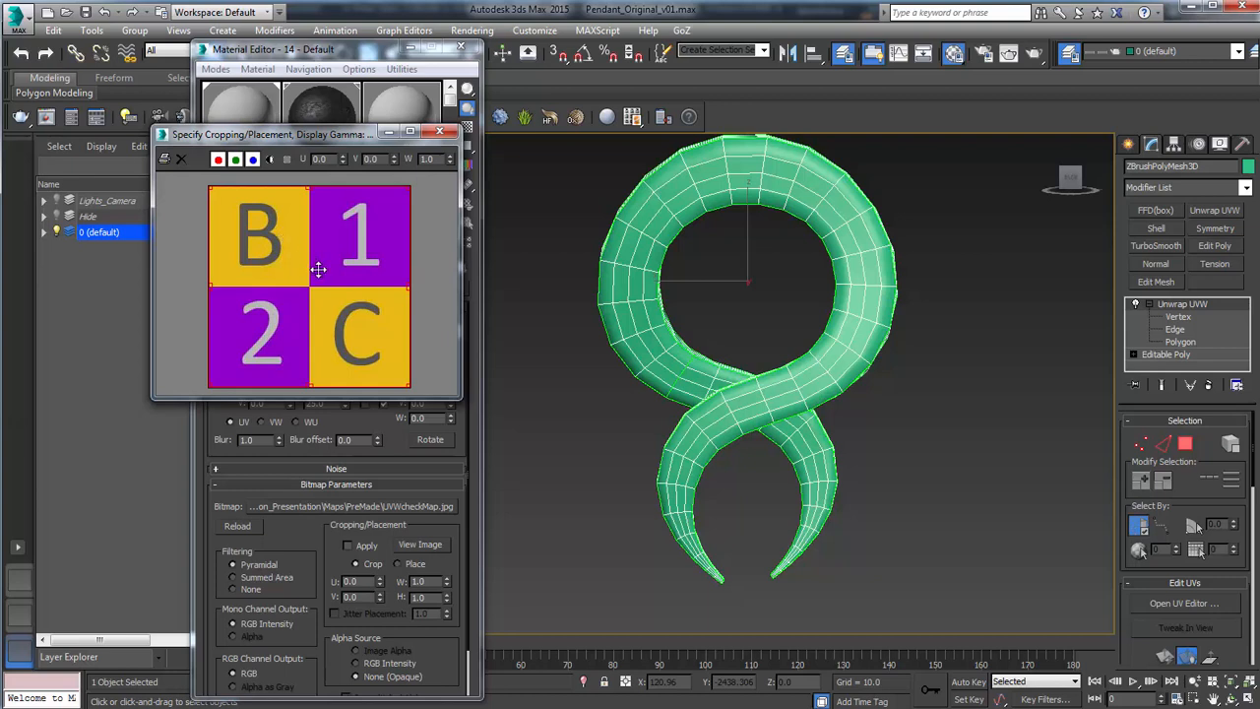
{"action": "mouse_move", "coordinate": [357, 273]}
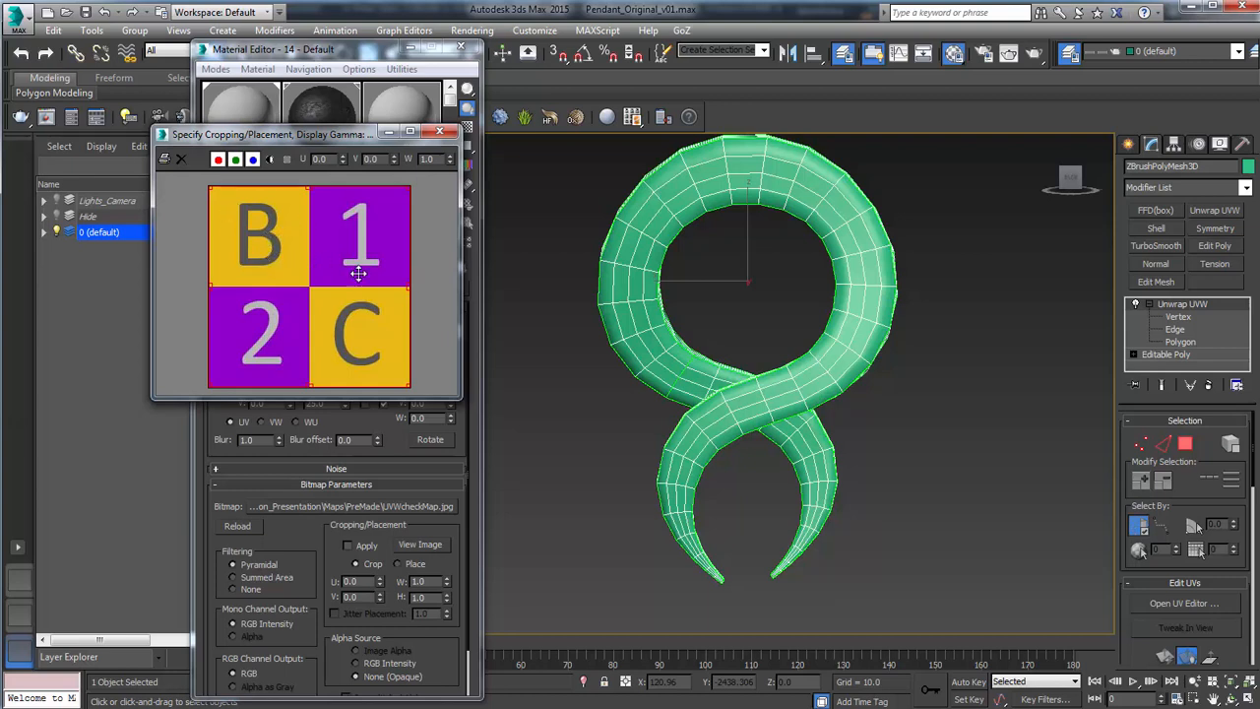
{"action": "mouse_move", "coordinate": [325, 259]}
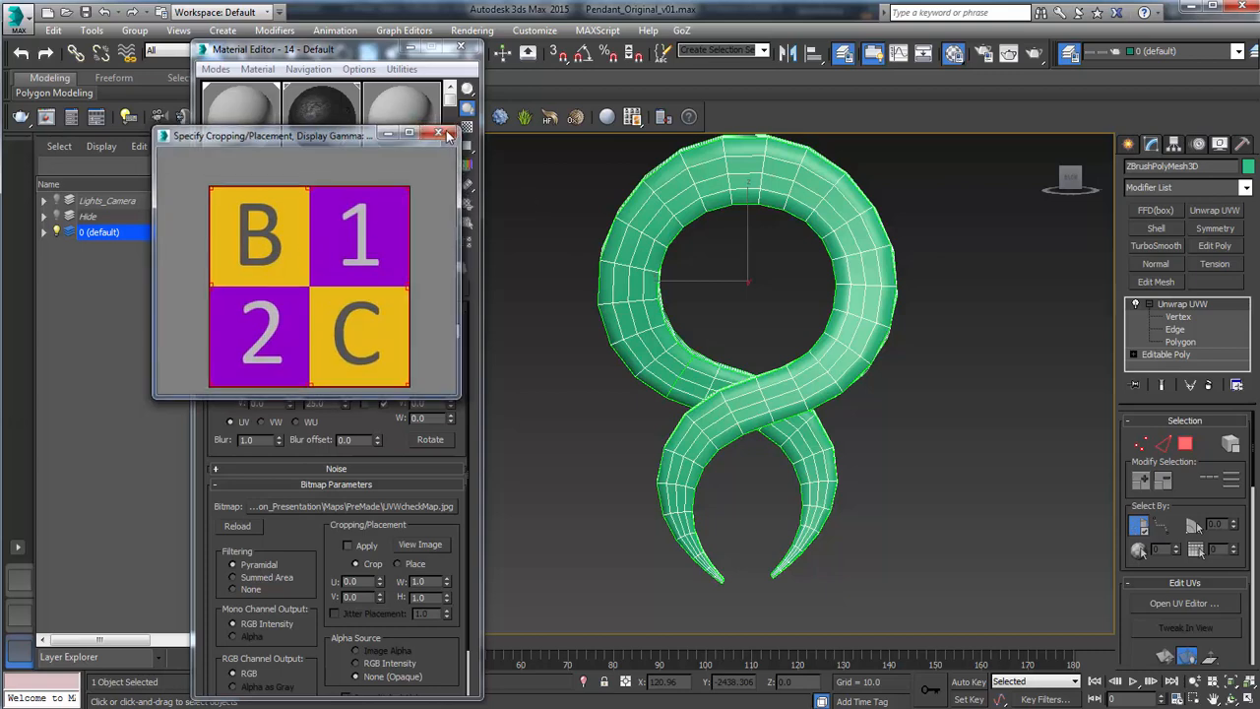
{"action": "left_click", "coordinate": [439, 135]}
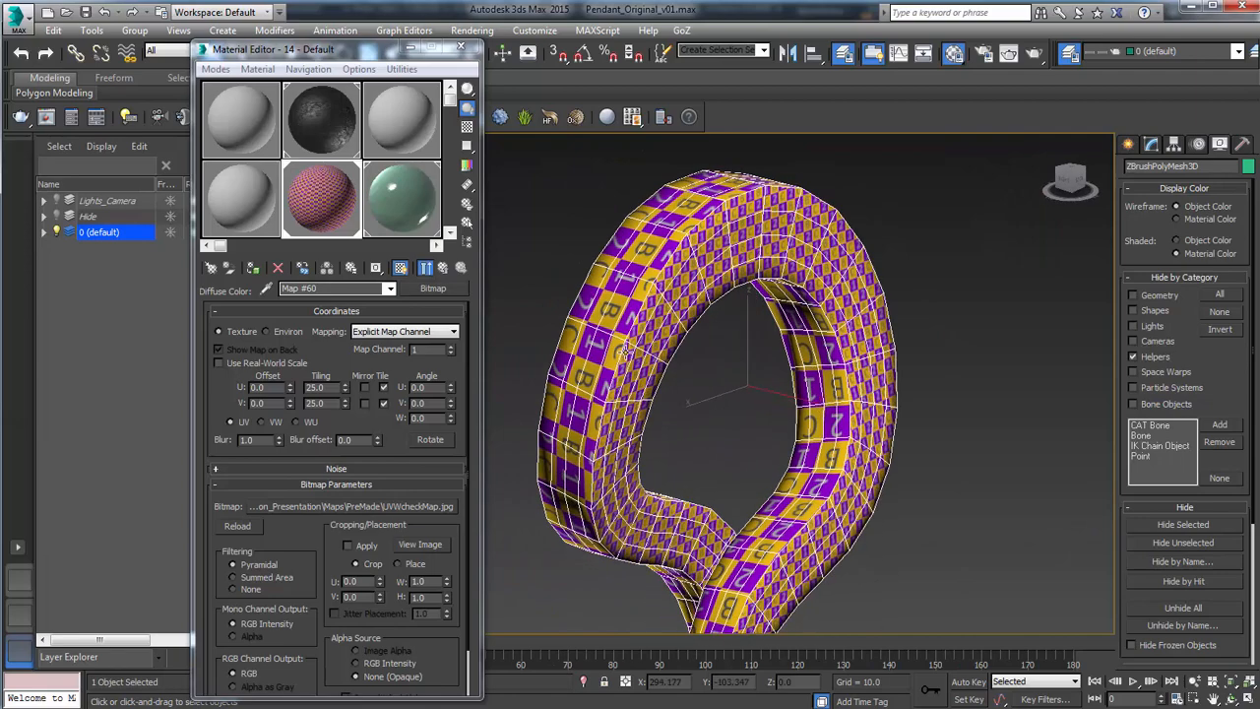
{"action": "left_click", "coordinate": [459, 49]}
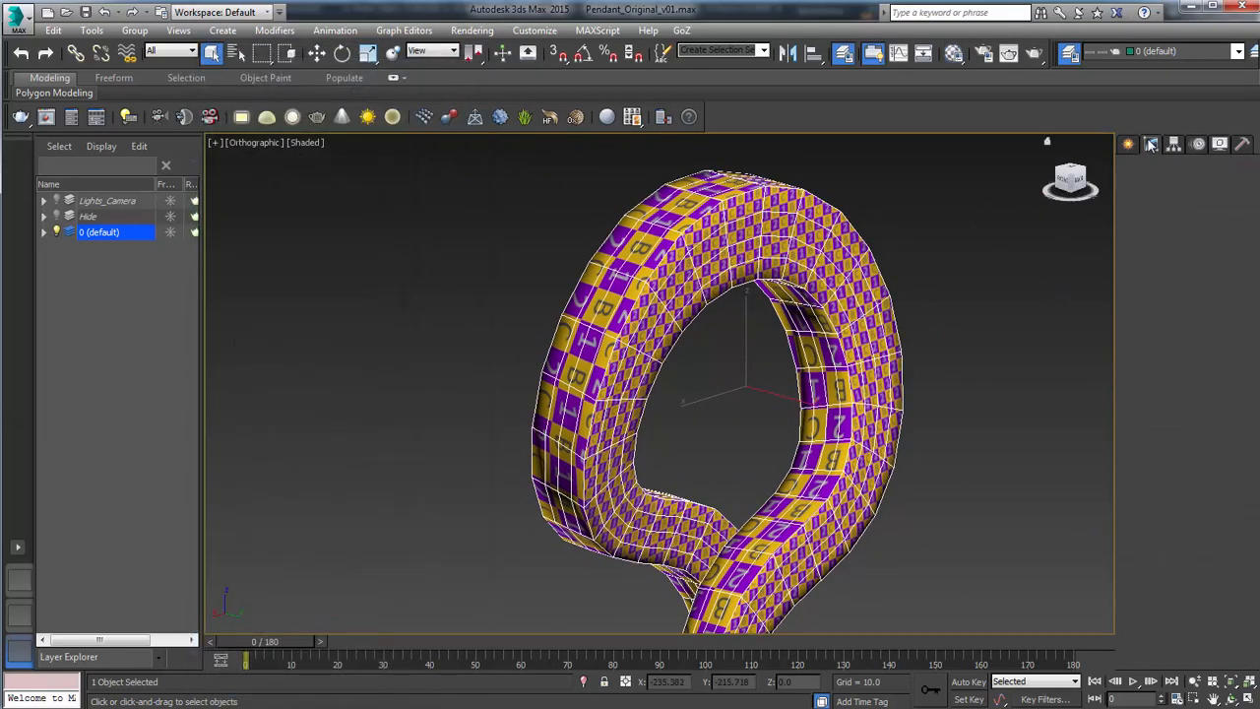
Reopen the pendant's modifier settings to view its flattened UV shells.
{"action": "left_click", "coordinate": [1182, 603]}
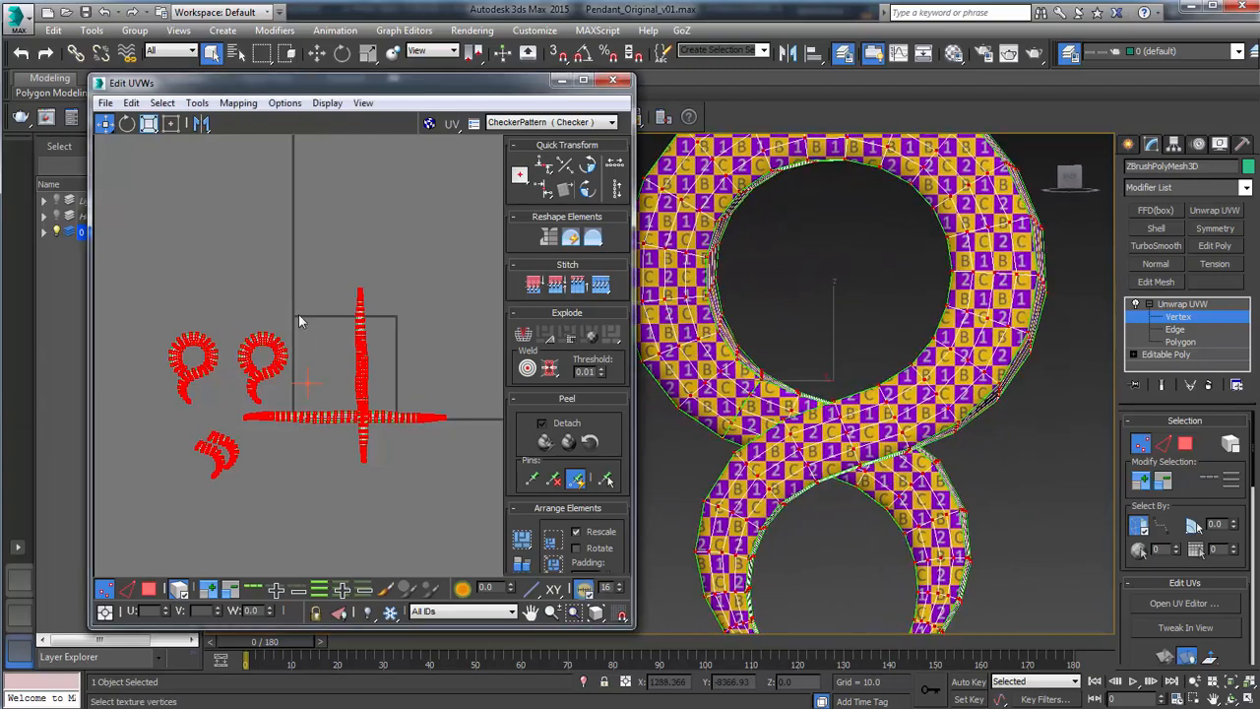
{"action": "mouse_move", "coordinate": [352, 337]}
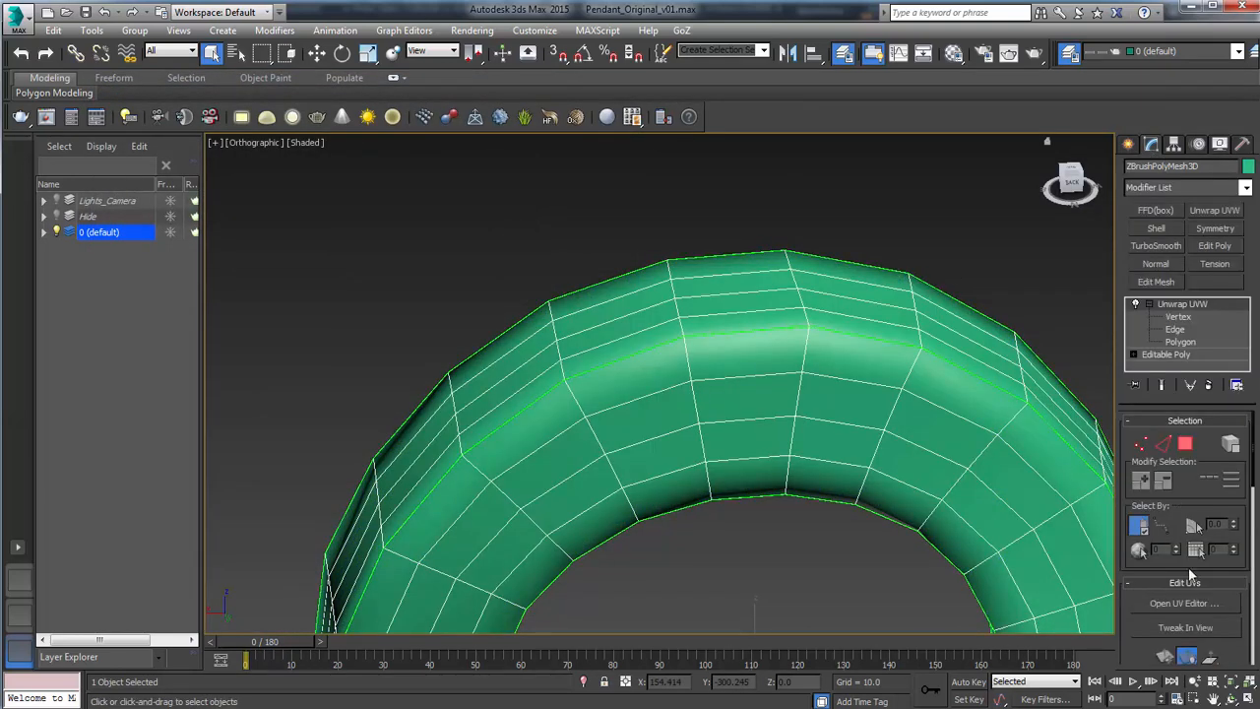
In Edge mode, select the left strip piece and rotate it 90 degrees.
{"action": "left_click", "coordinate": [1184, 603]}
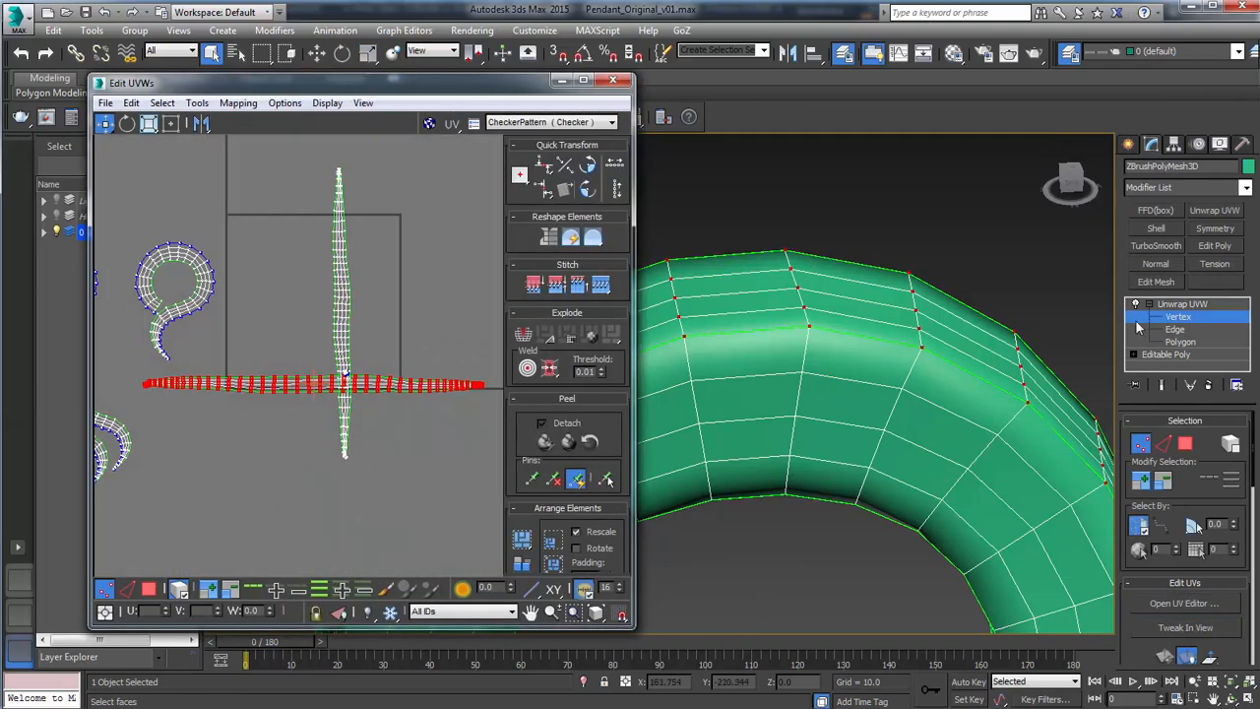
{"action": "left_click", "coordinate": [1175, 328]}
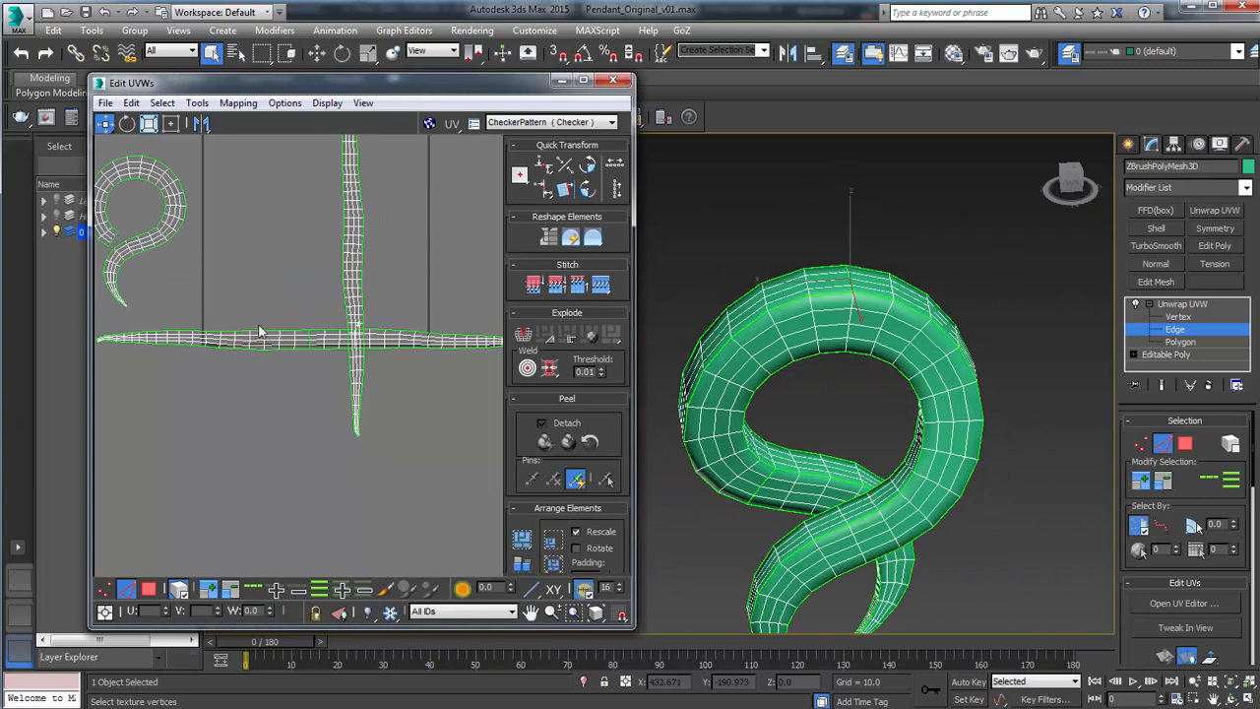
{"action": "left_click", "coordinate": [587, 191]}
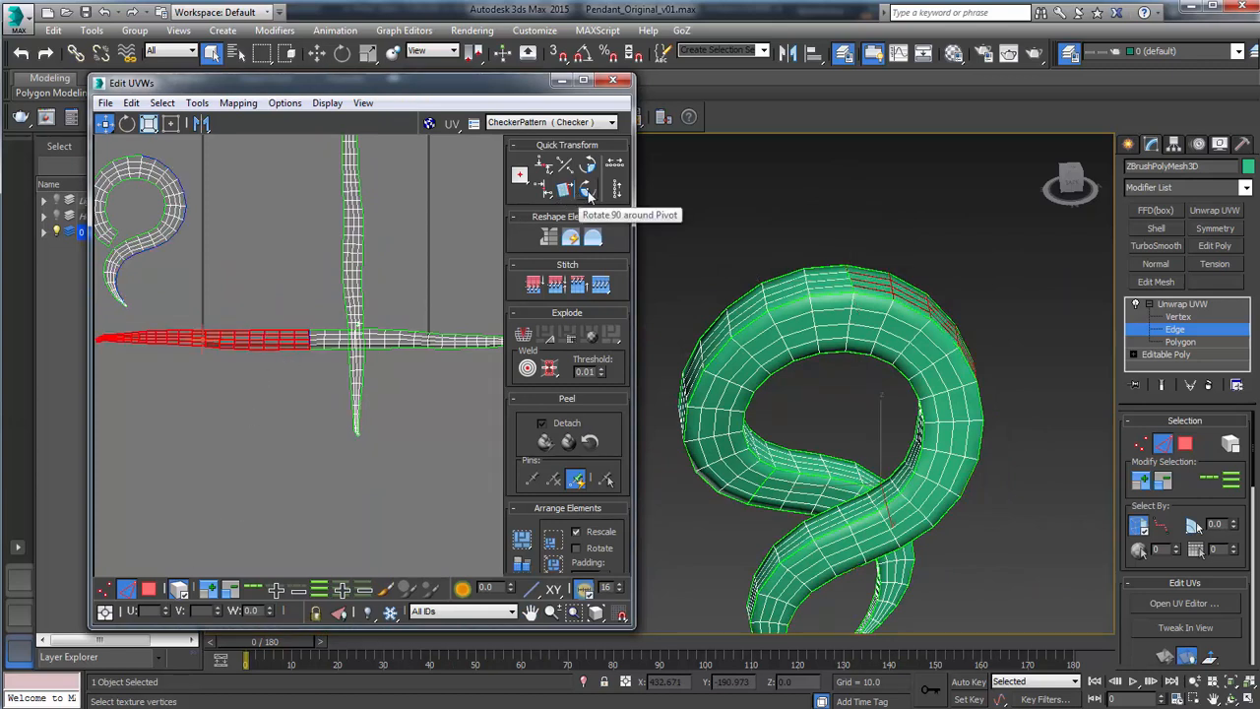
{"action": "left_click", "coordinate": [589, 190]}
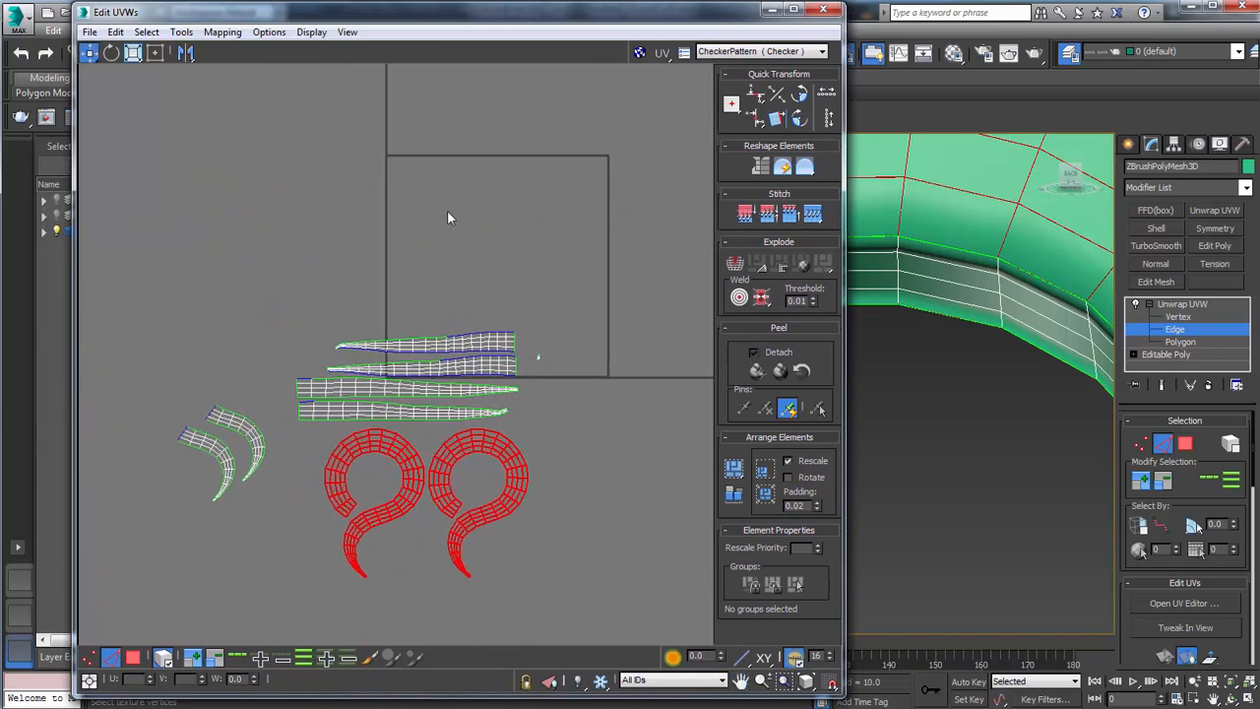
{"action": "mouse_move", "coordinate": [437, 239]}
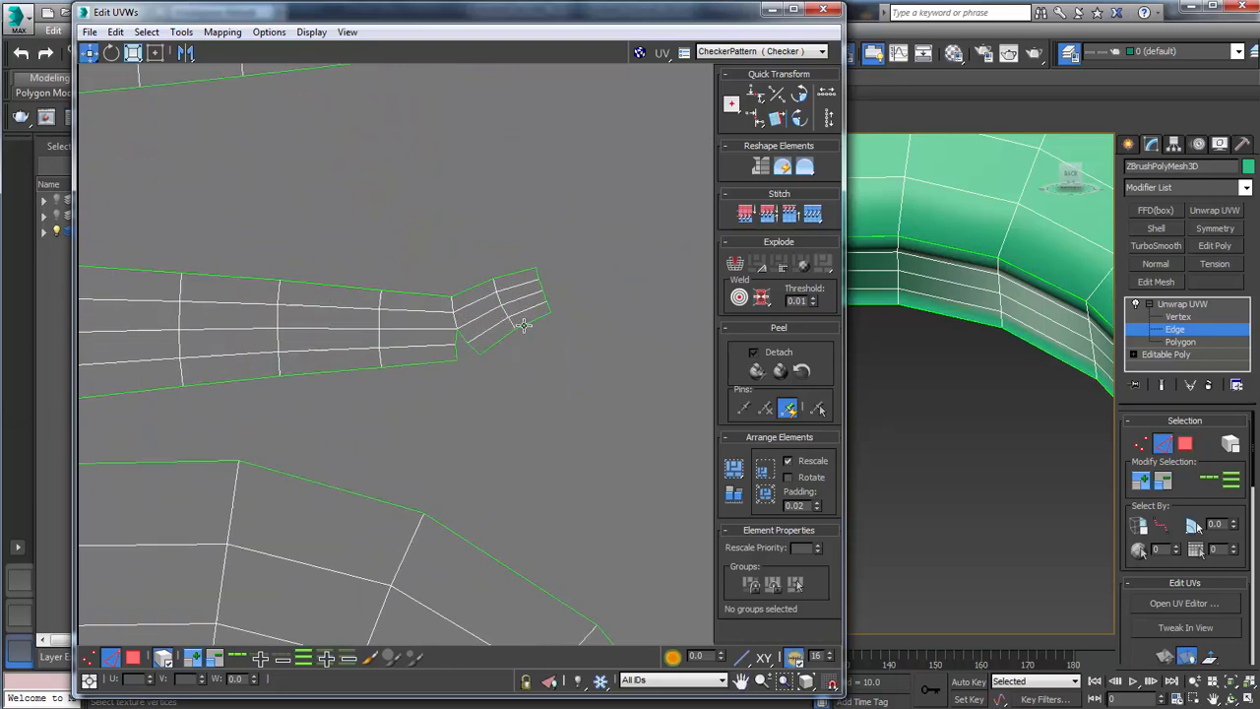
Weld the stray fragment onto the strip end and rotate it into line.
{"action": "right_click", "coordinate": [521, 325]}
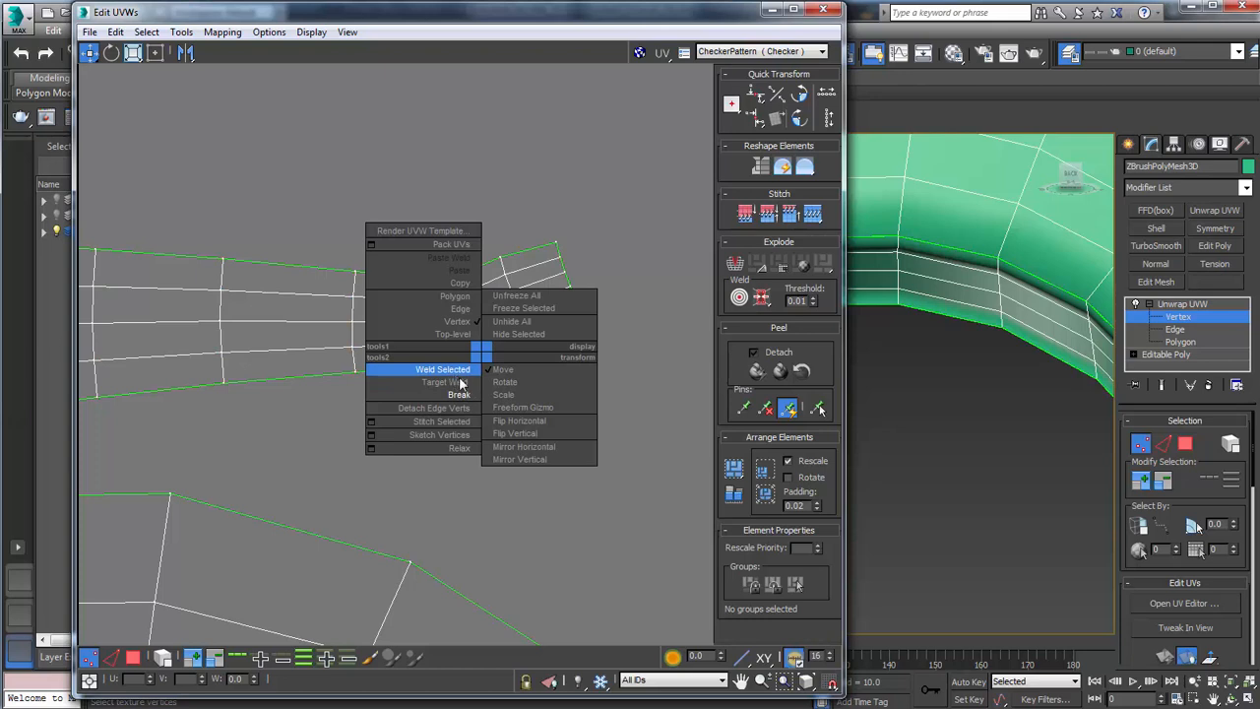
{"action": "left_click", "coordinate": [442, 369]}
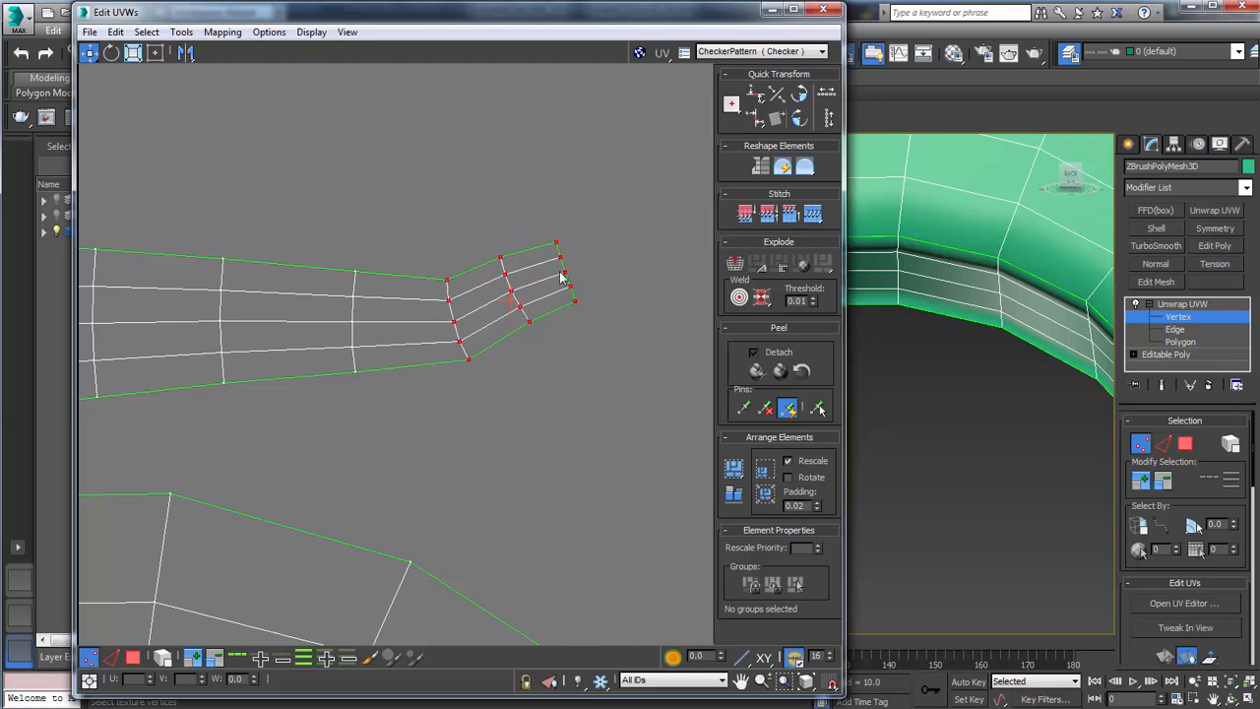
{"action": "left_click_drag", "start_coordinate": [527, 290], "coordinate": [532, 268]}
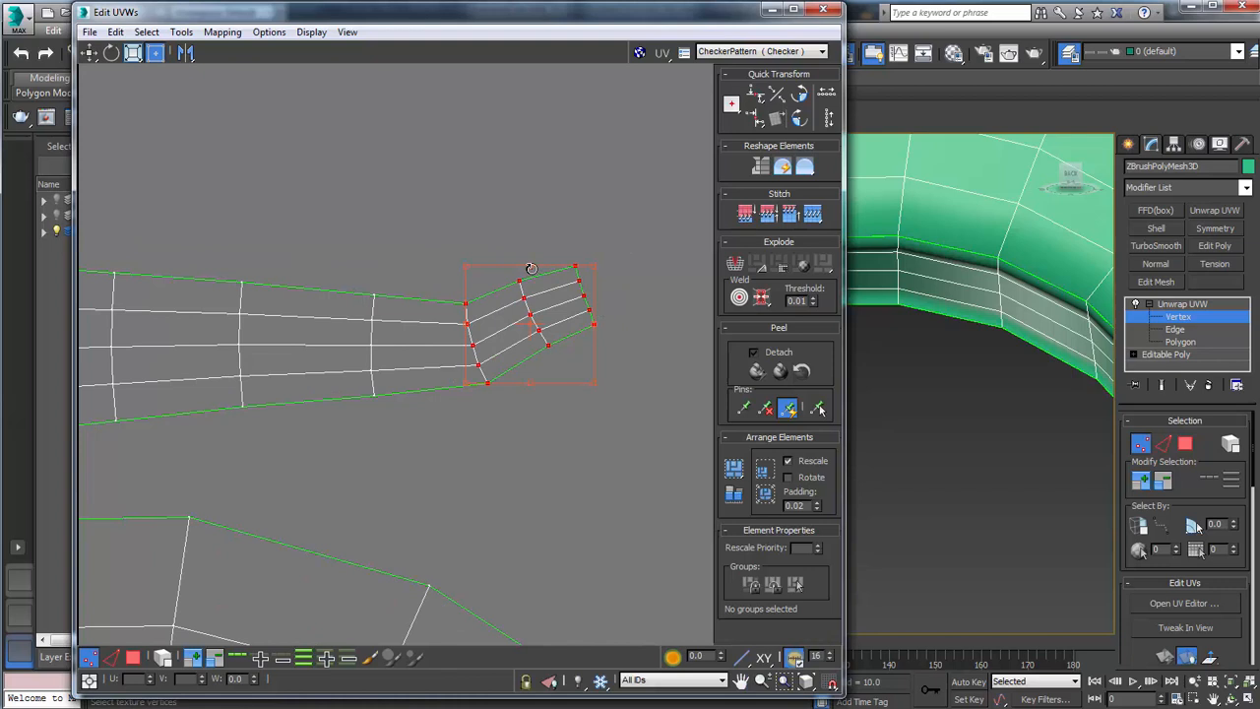
{"action": "left_click_drag", "start_coordinate": [531, 267], "coordinate": [554, 309]}
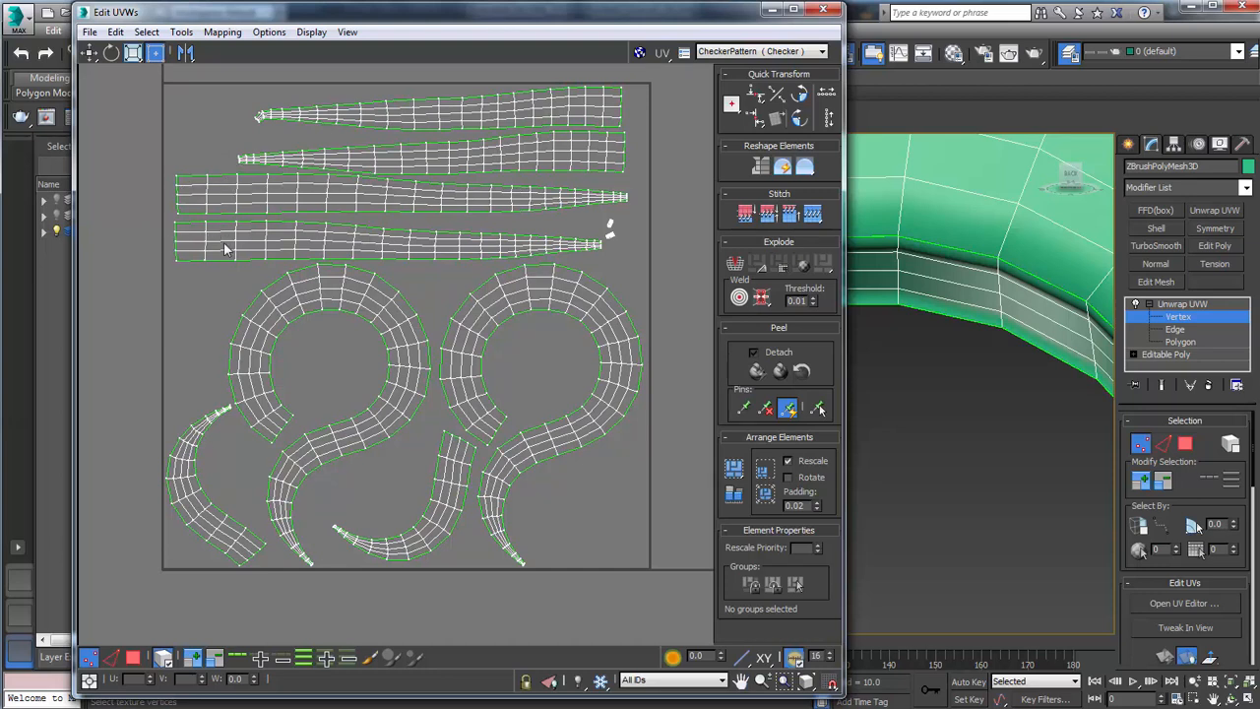
{"action": "mouse_move", "coordinate": [241, 339]}
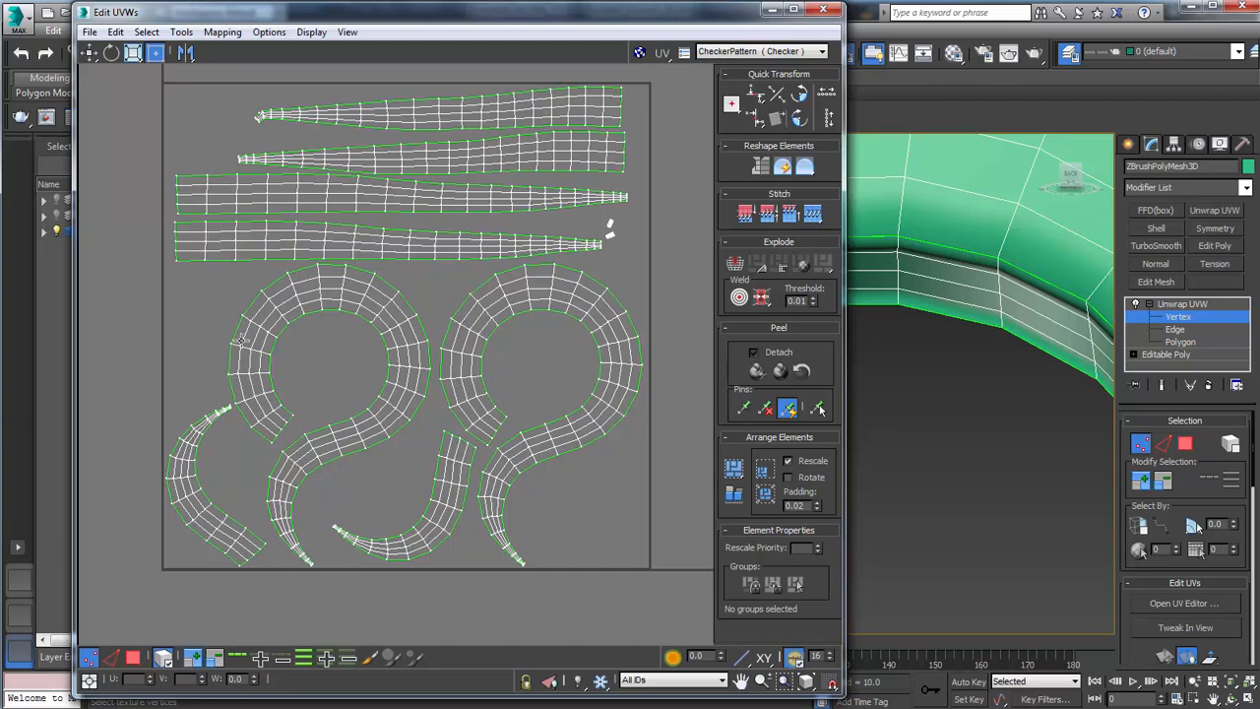
{"action": "mouse_move", "coordinate": [531, 290]}
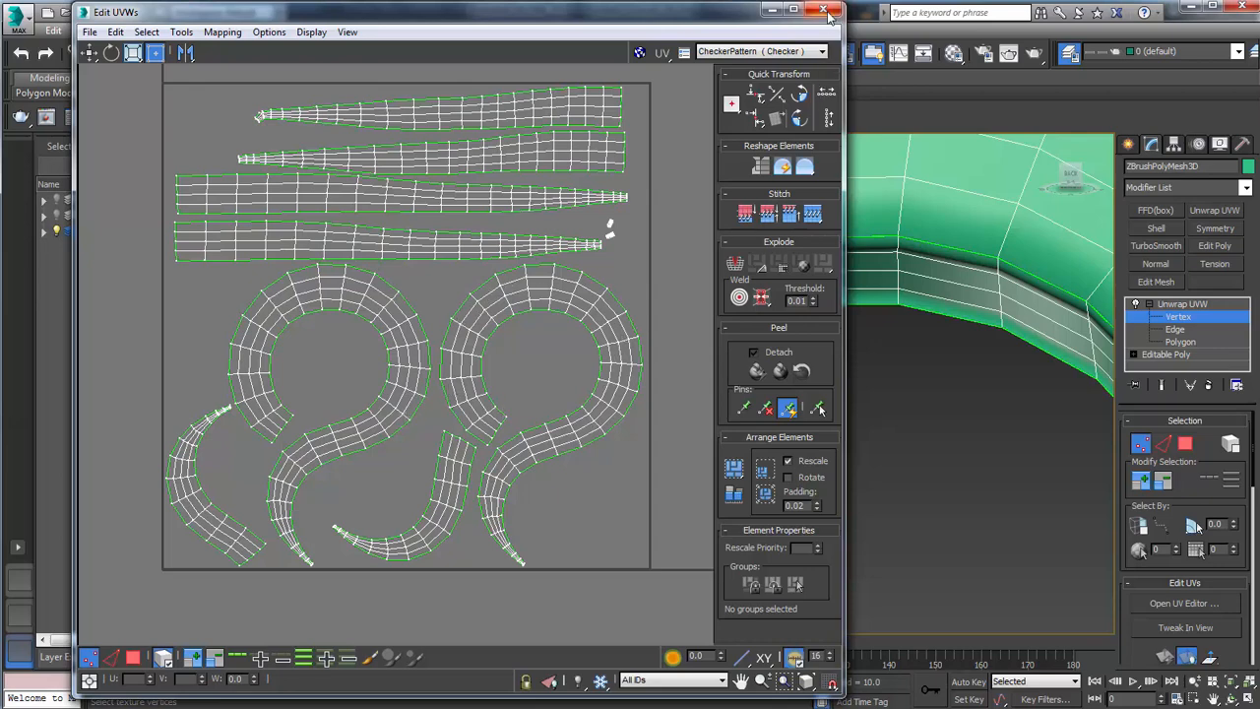
Close the UV Editor, exit sub-object editing, and reopen the pendant's UV layout.
{"action": "left_click", "coordinate": [822, 11]}
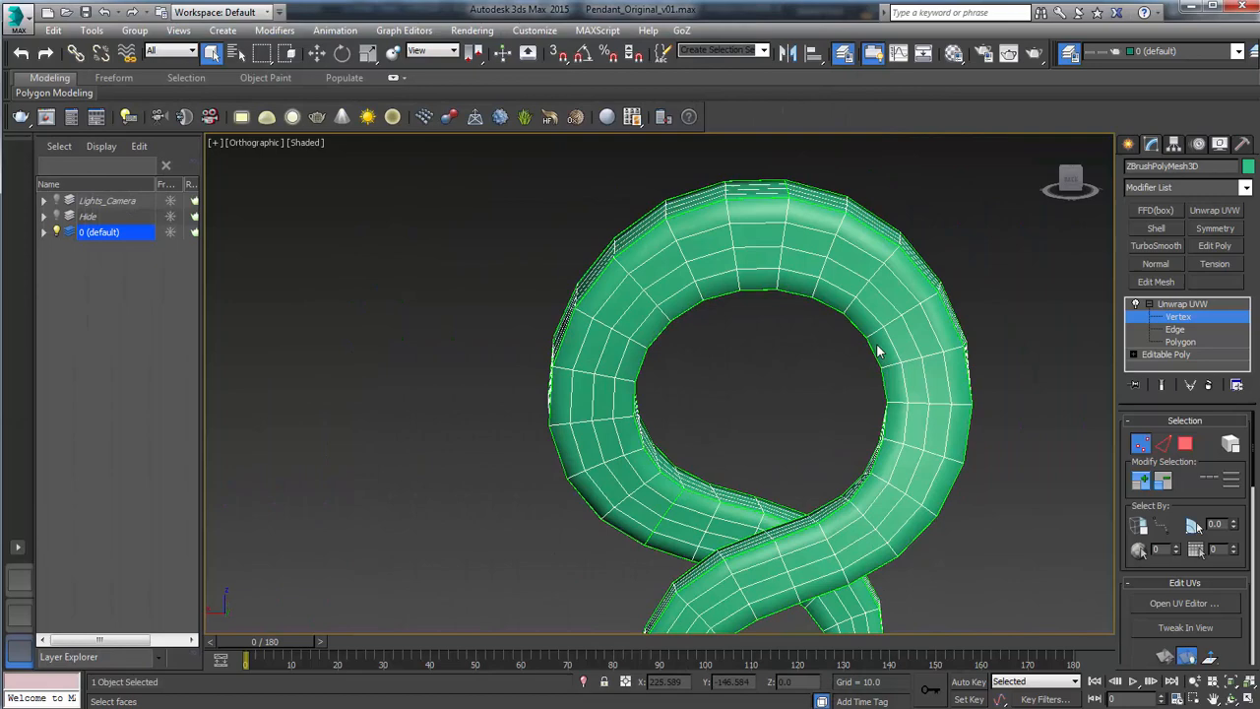
{"action": "right_click", "coordinate": [1180, 304]}
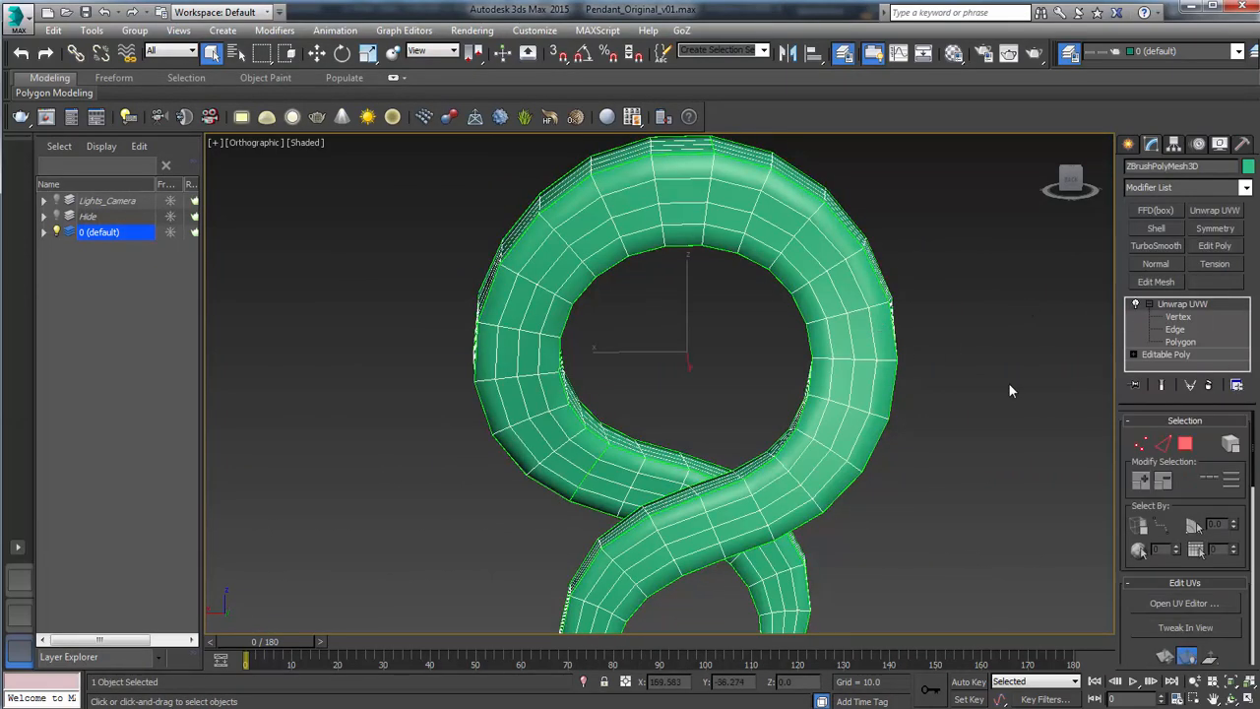
{"action": "left_click", "coordinate": [1185, 603]}
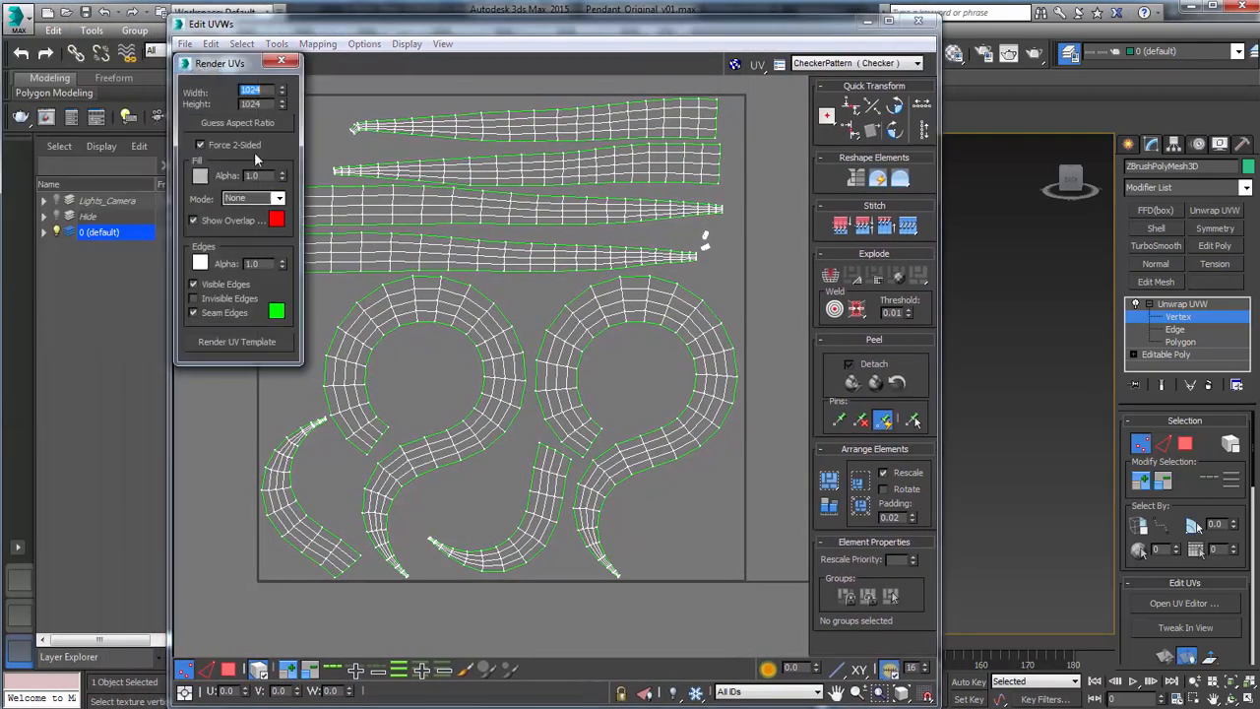
Render a 2048×2048 UV template of the packed pendant layout.
{"action": "left_click_drag", "start_coordinate": [236, 63], "coordinate": [482, 184]}
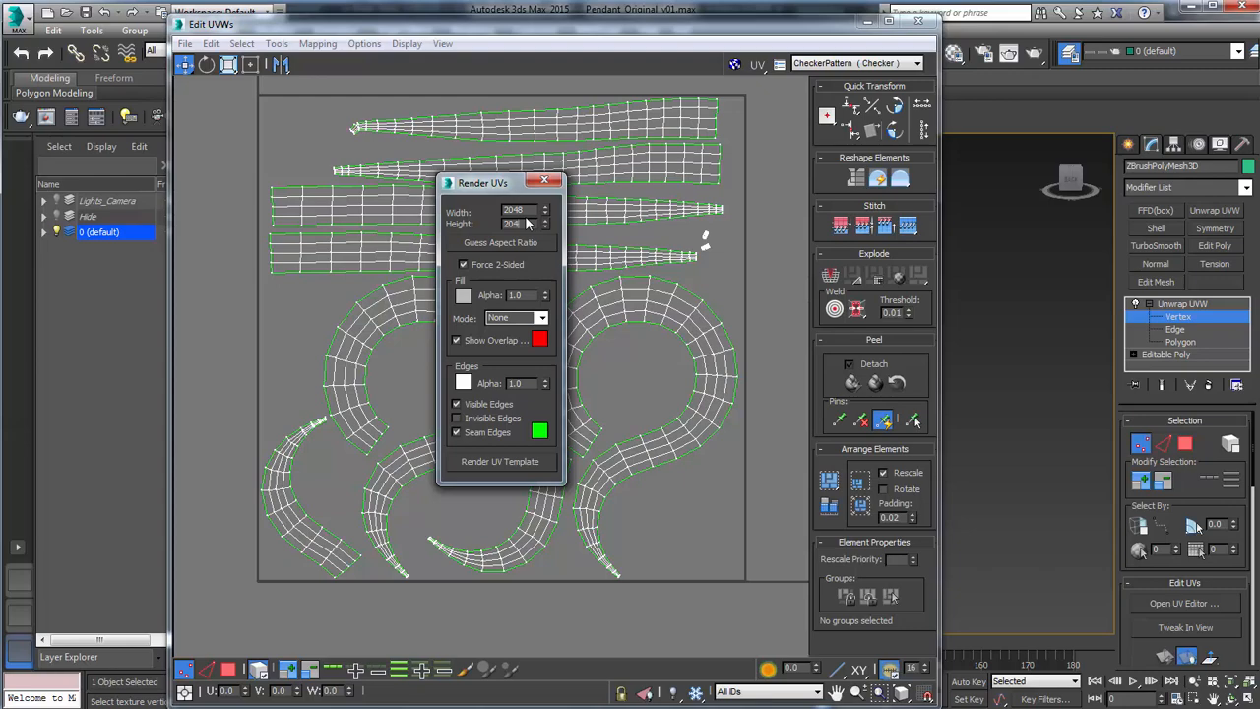
{"action": "type", "text": "2048"}
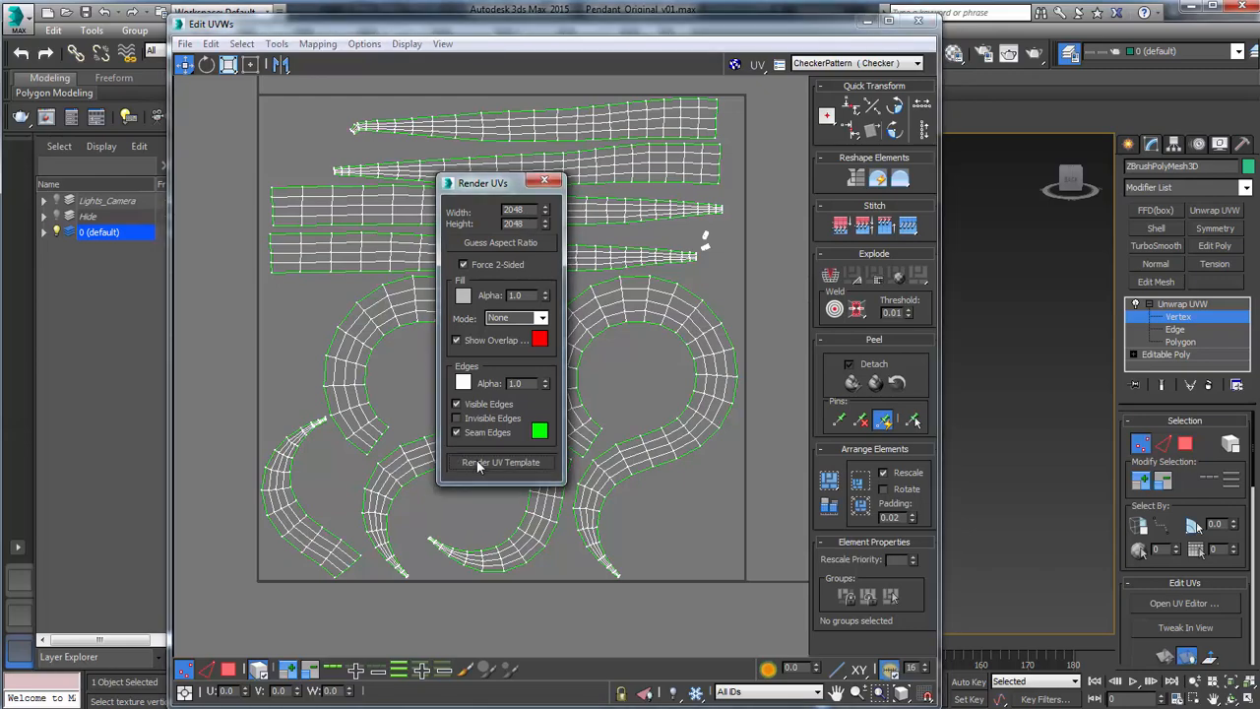
{"action": "left_click", "coordinate": [500, 462]}
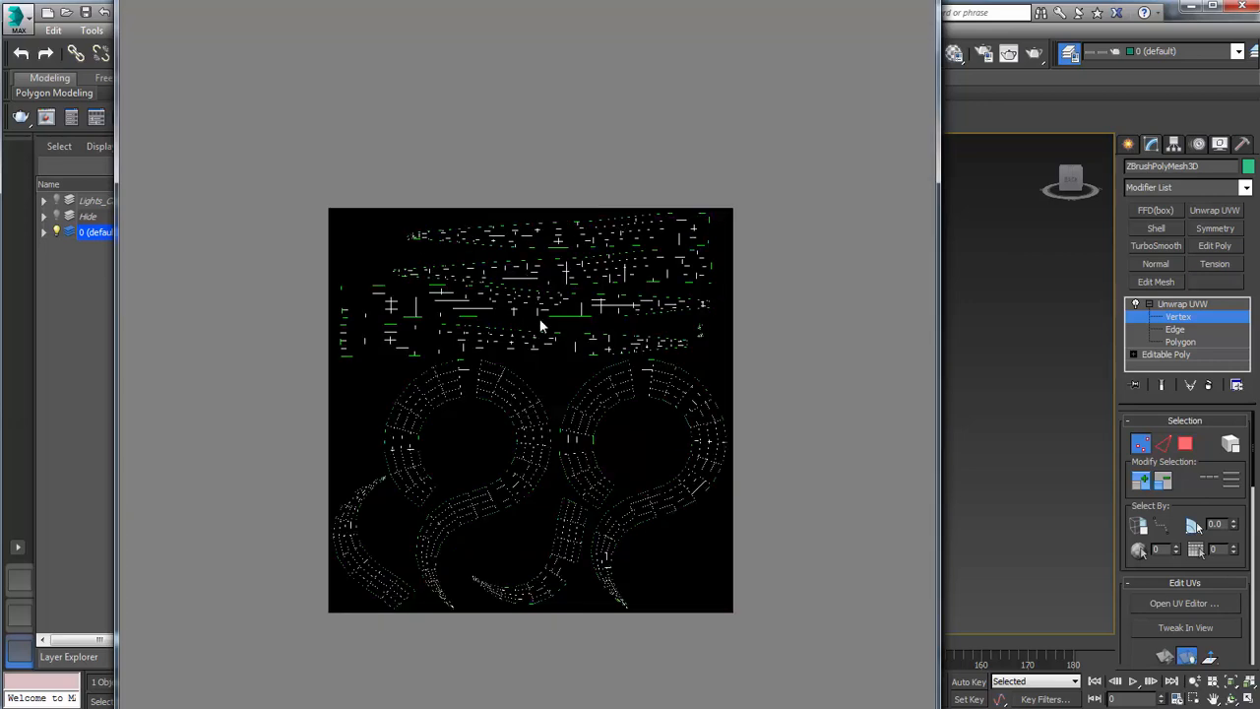
{"action": "mouse_move", "coordinate": [559, 524]}
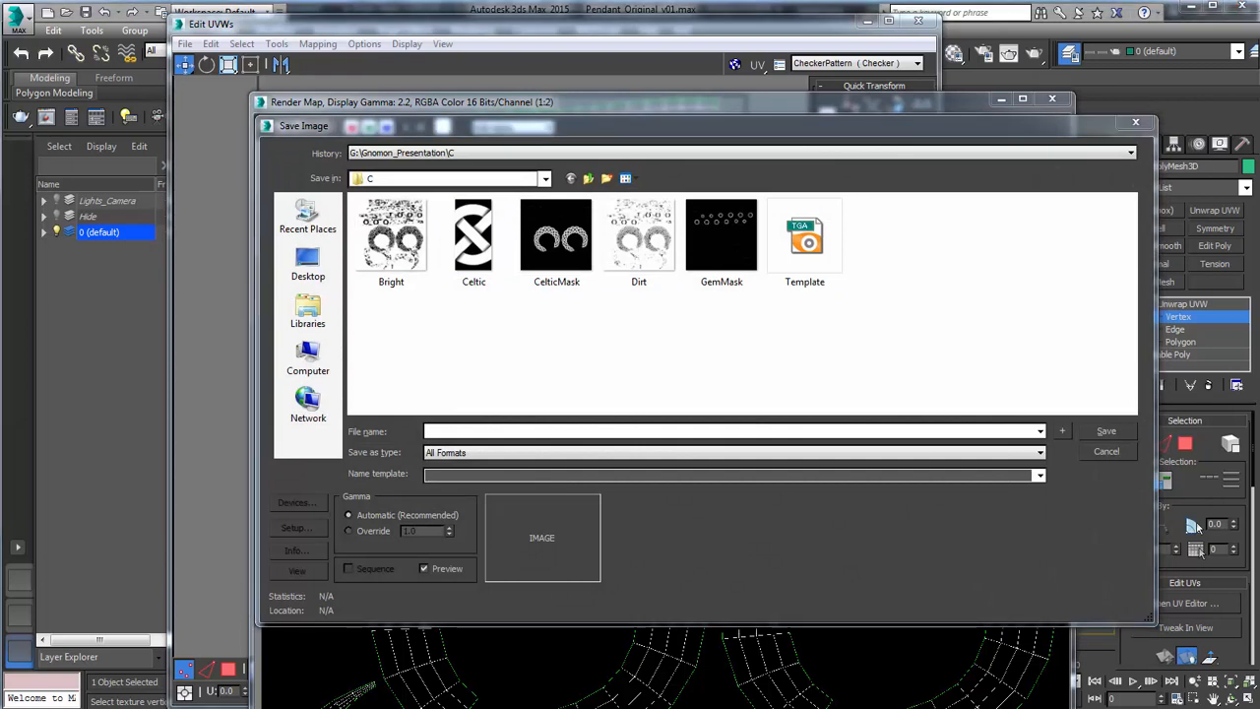
{"action": "mouse_move", "coordinate": [674, 199]}
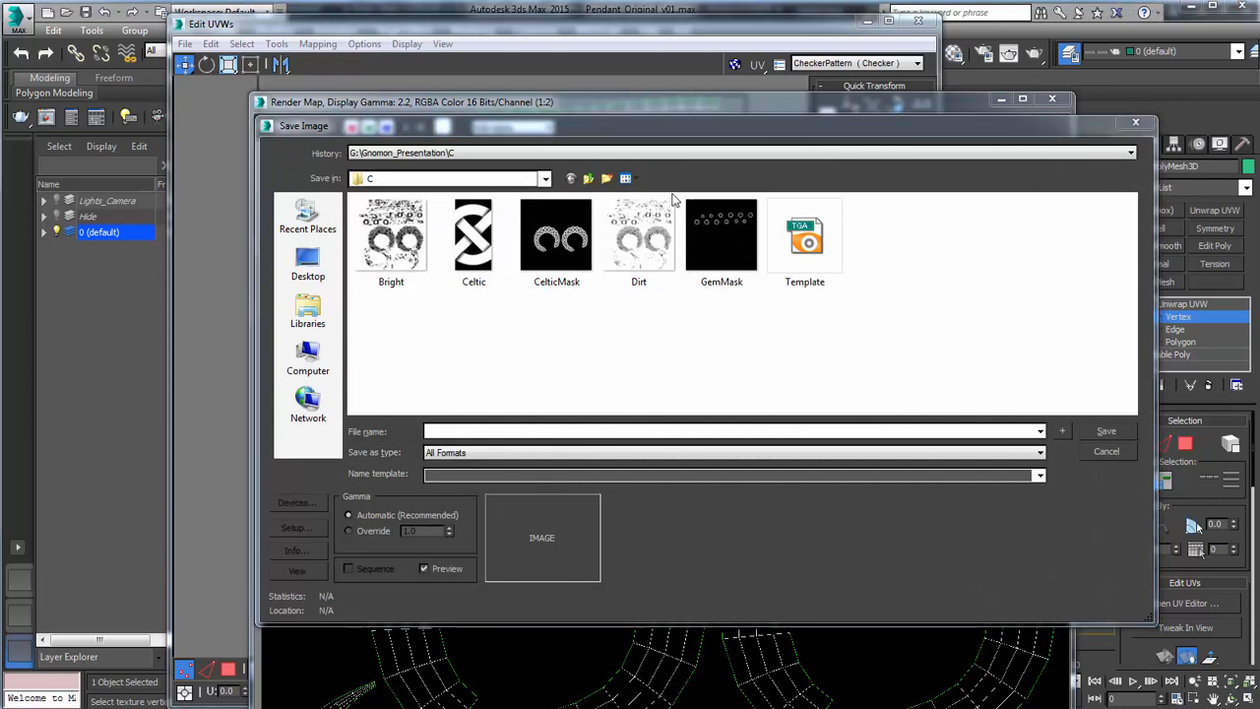
Save the rendered template as JPEG 'UVW_Template' in the D folder.
{"action": "left_click", "coordinate": [588, 179]}
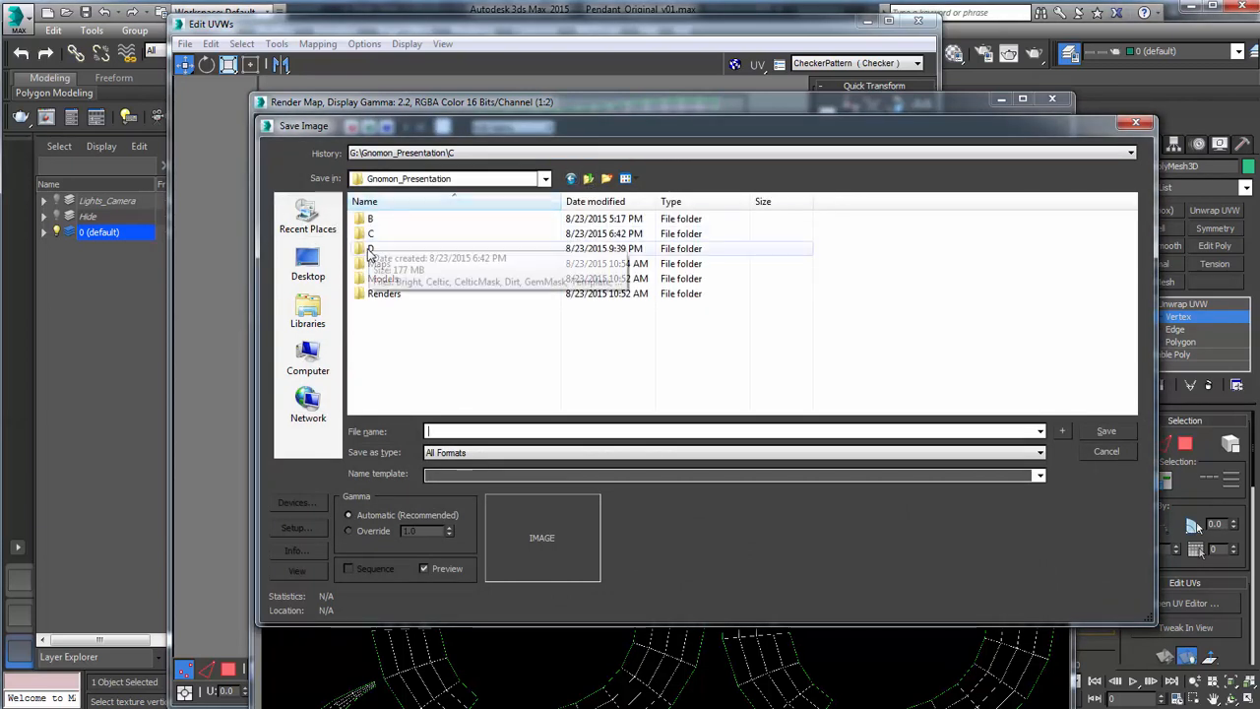
{"action": "left_click", "coordinate": [1039, 451]}
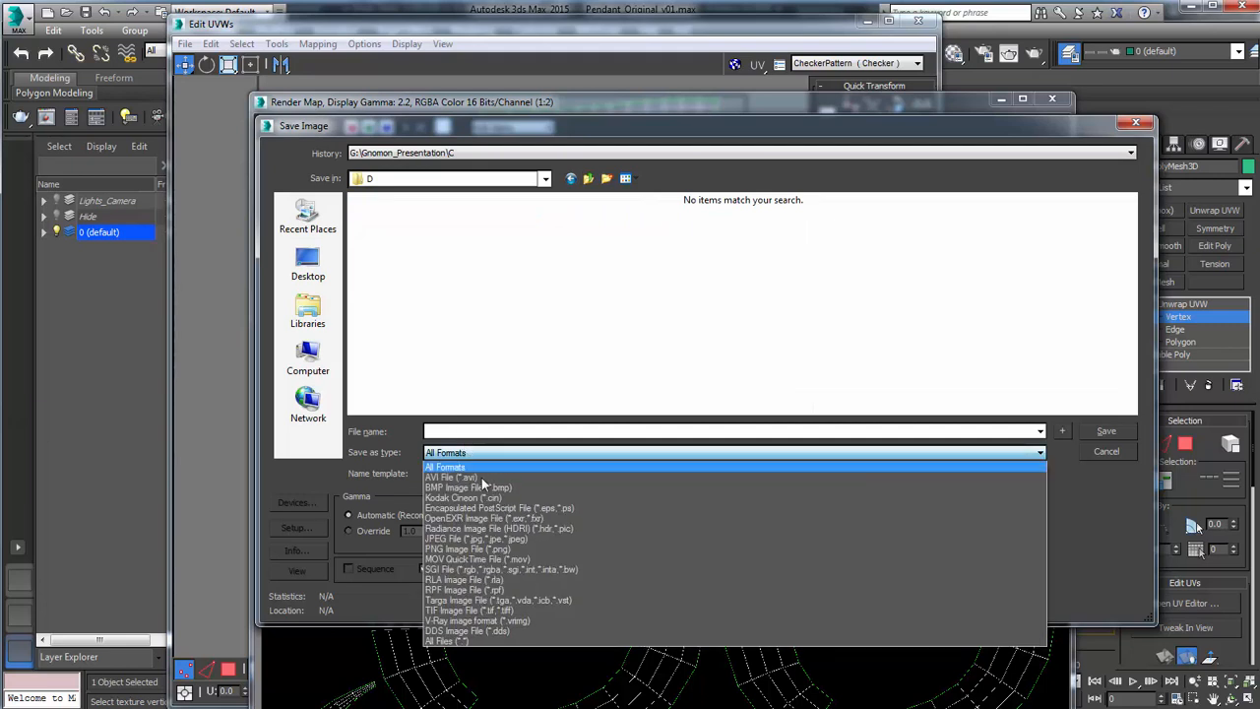
{"action": "left_click", "coordinate": [475, 538]}
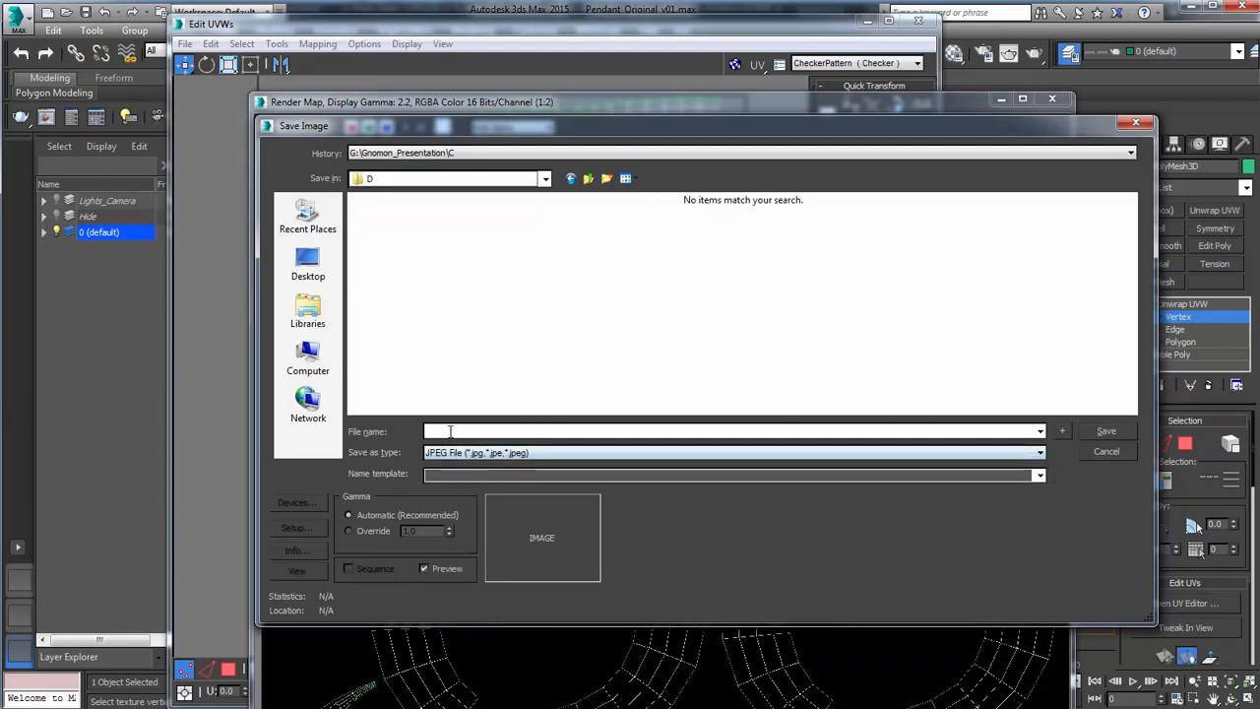
{"action": "type", "text": "UVW_Template"}
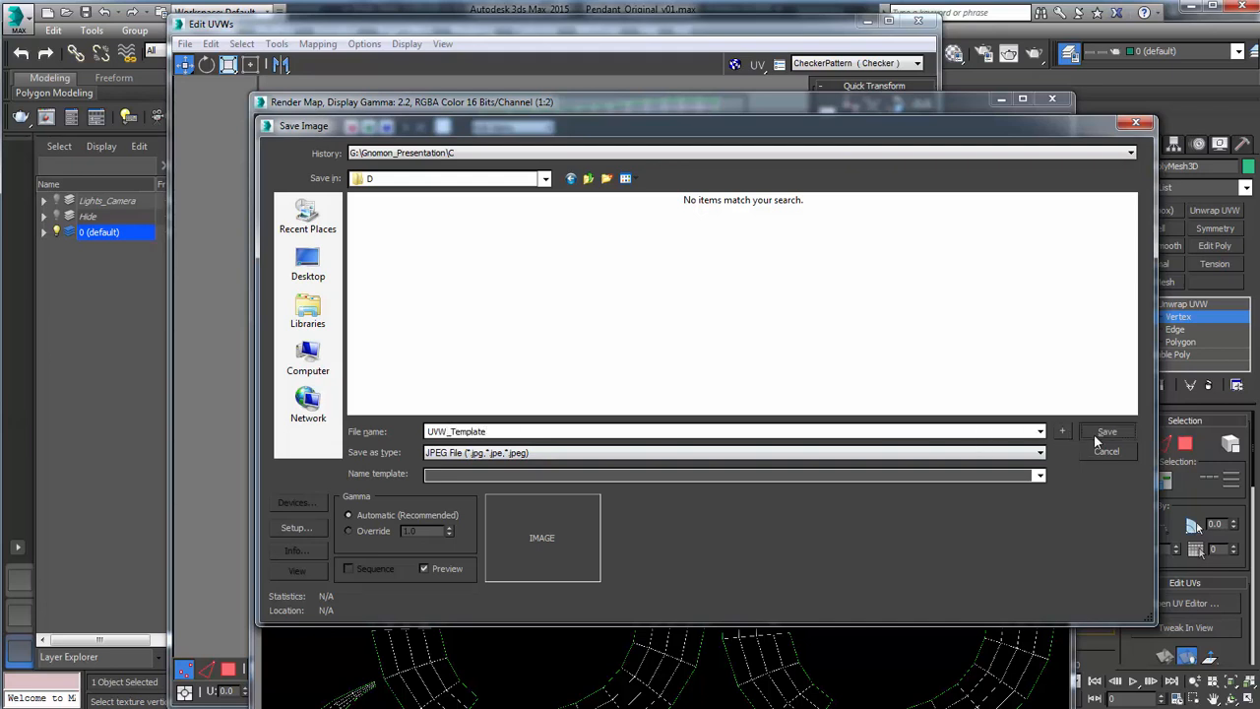
{"action": "left_click", "coordinate": [1106, 431]}
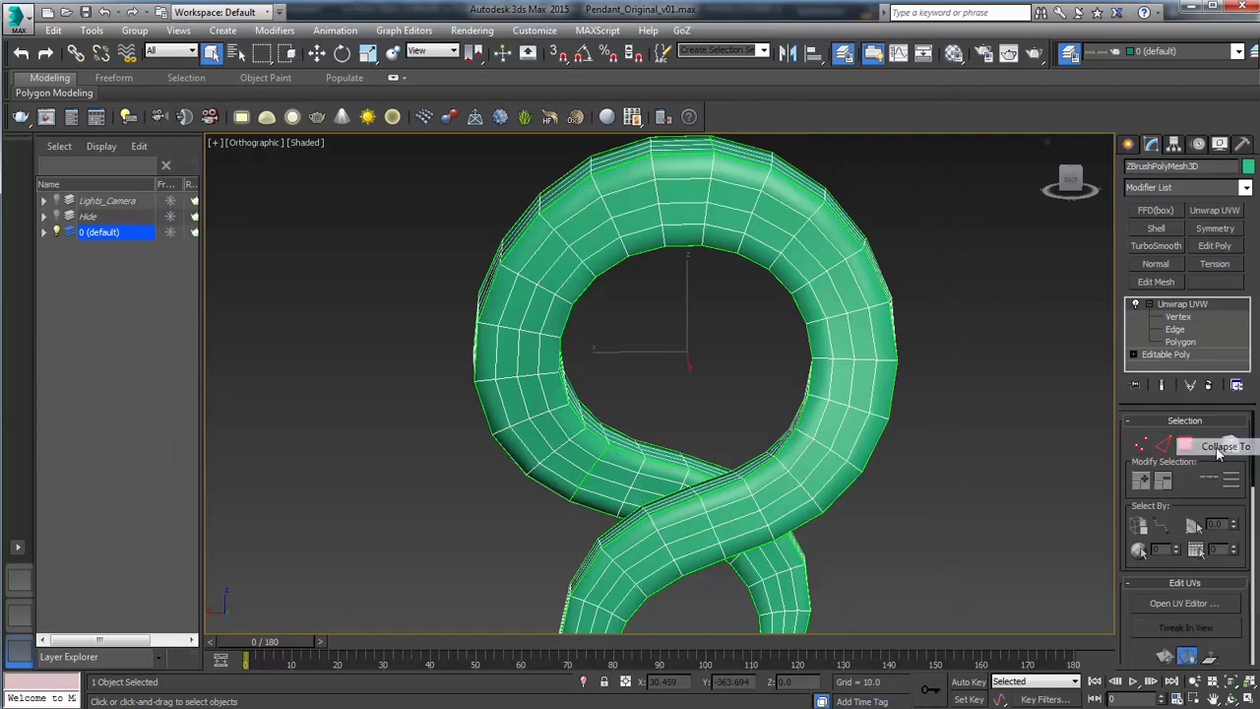
Collapse the Unwrap UVW modifier into the Editable Poly.
{"action": "left_click", "coordinate": [1225, 446]}
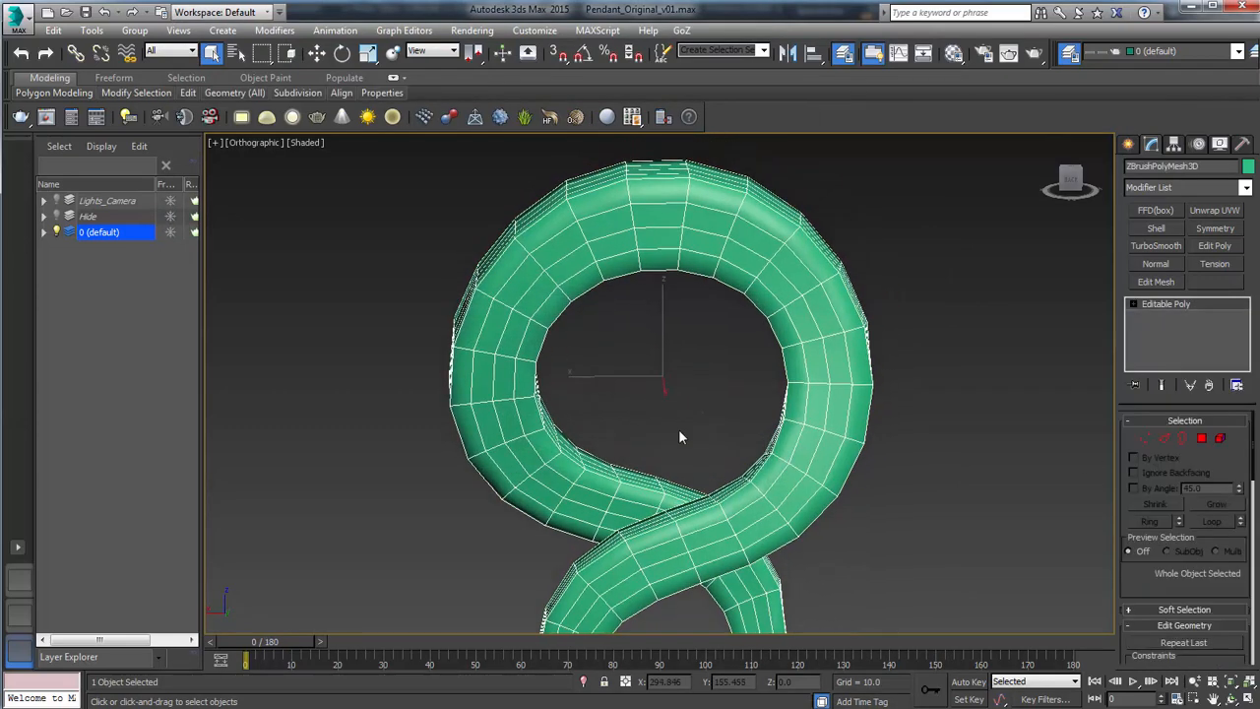